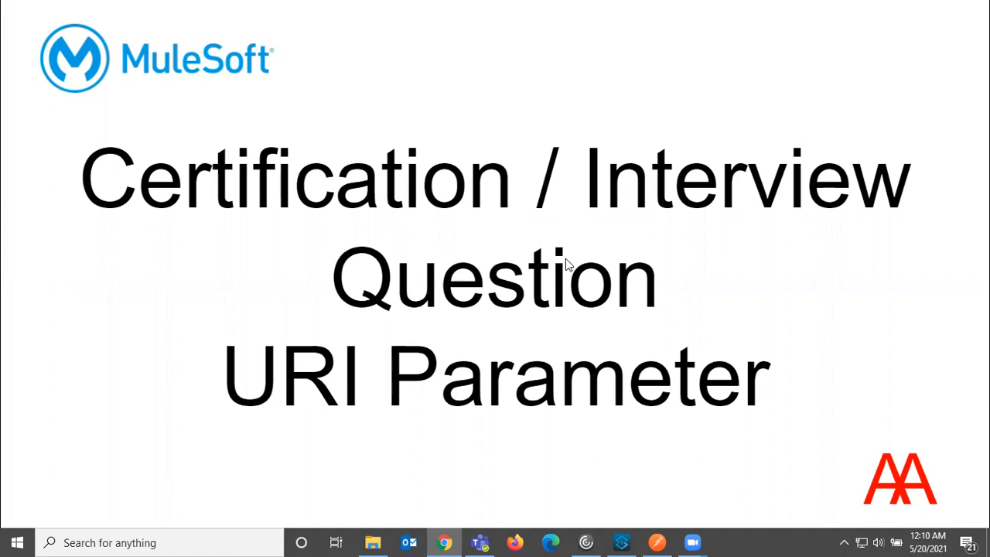
Step: Move from the URI Parameter title slide to Anypoint Studio's Listener settings
{"action": "left_click", "coordinate": [16, 541]}
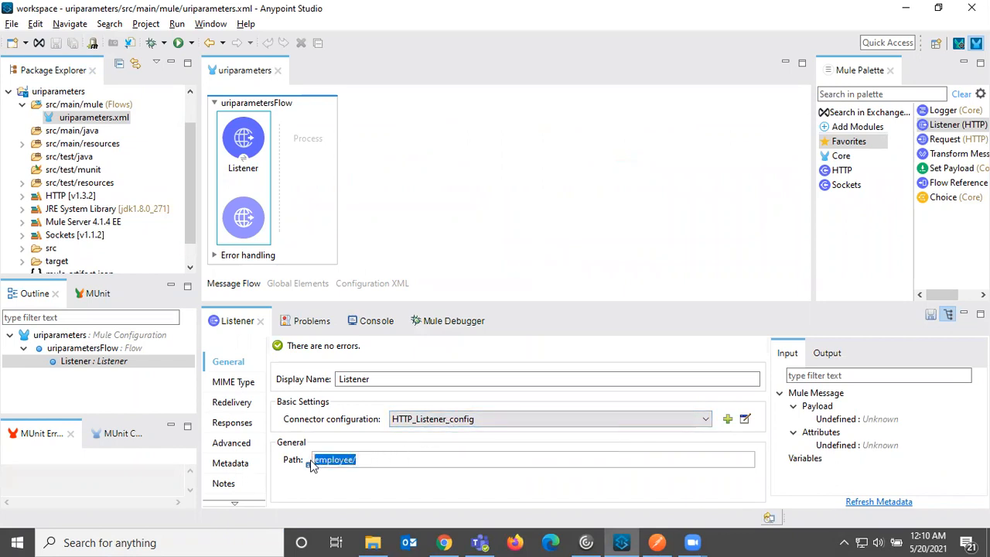
Step: Replace the Listener path with employee/{employeeid}
{"action": "left_click", "coordinate": [367, 460]}
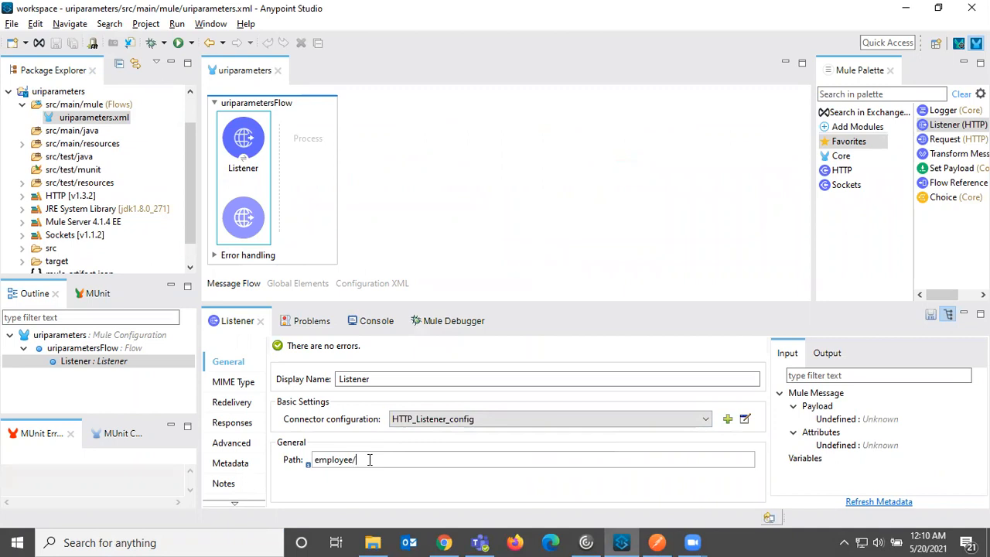
{"action": "triple_click", "coordinate": [334, 460]}
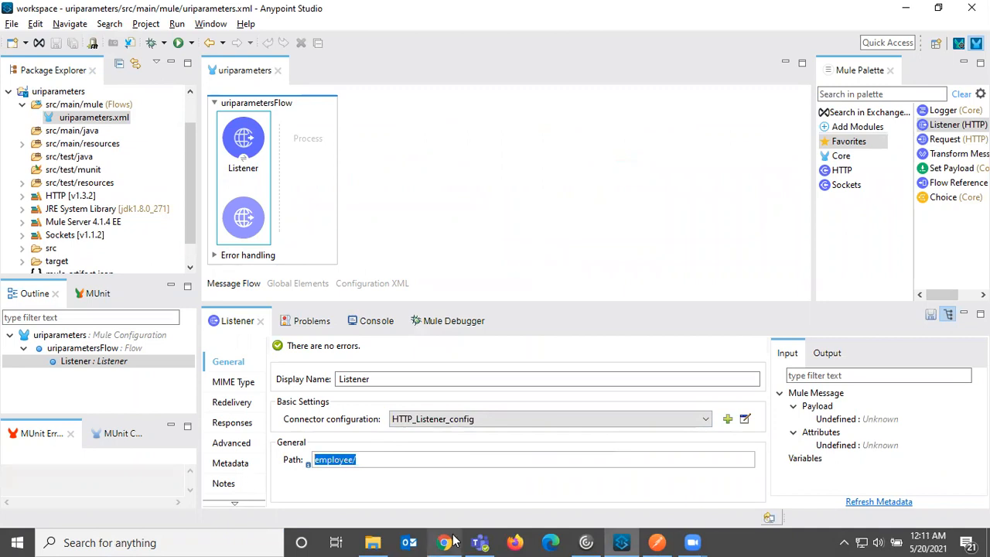
{"action": "left_click", "coordinate": [17, 542]}
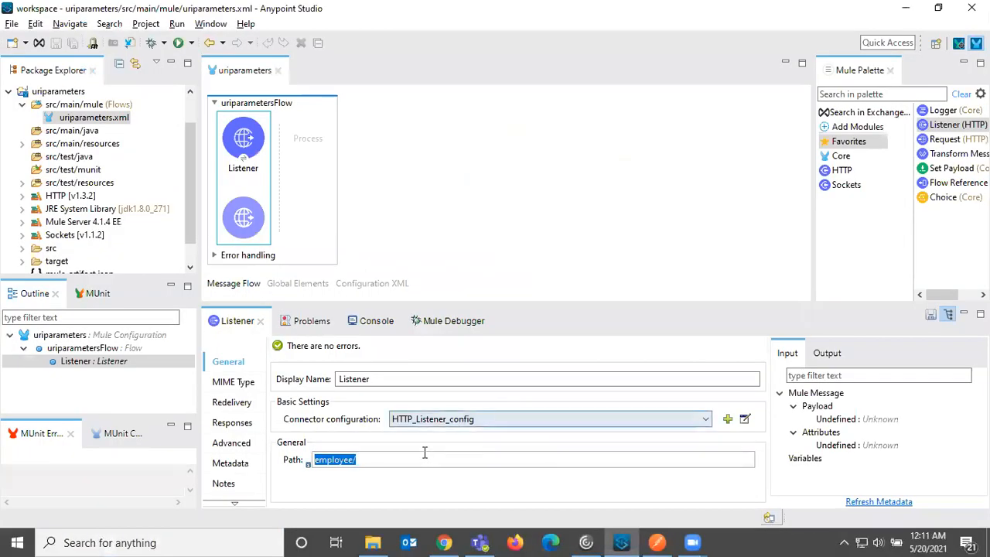
{"action": "type", "text": "{}"}
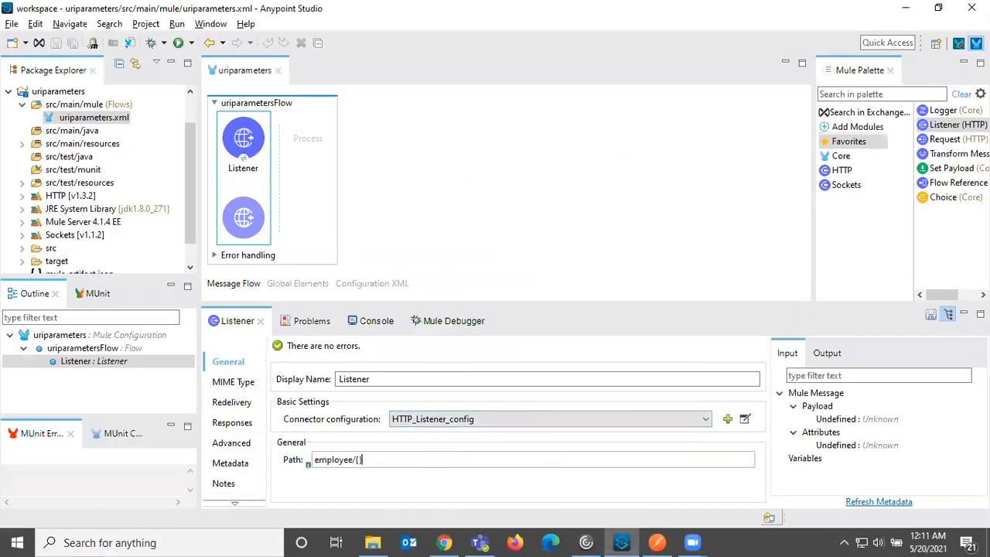
{"action": "type", "text": "empl"}
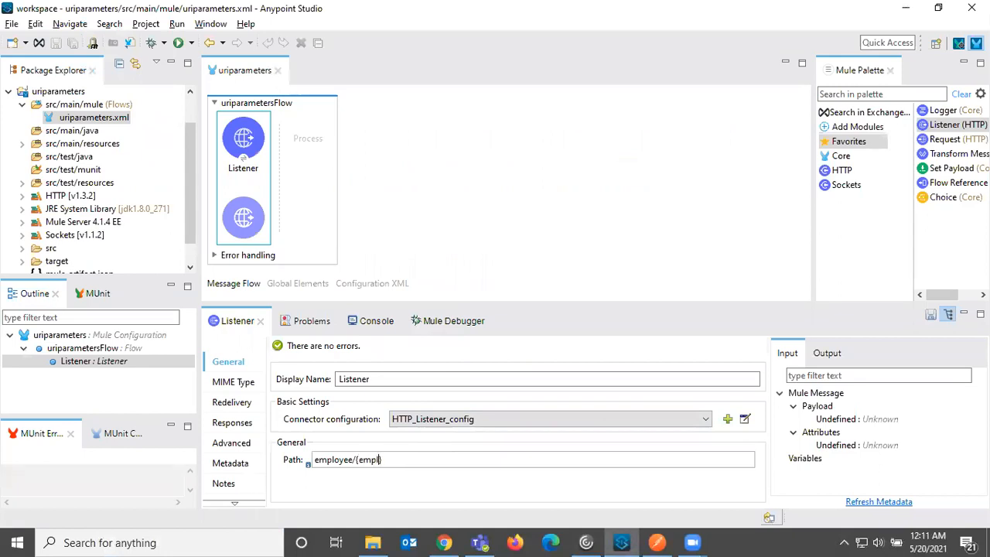
{"action": "type", "text": "oyeeid)"}
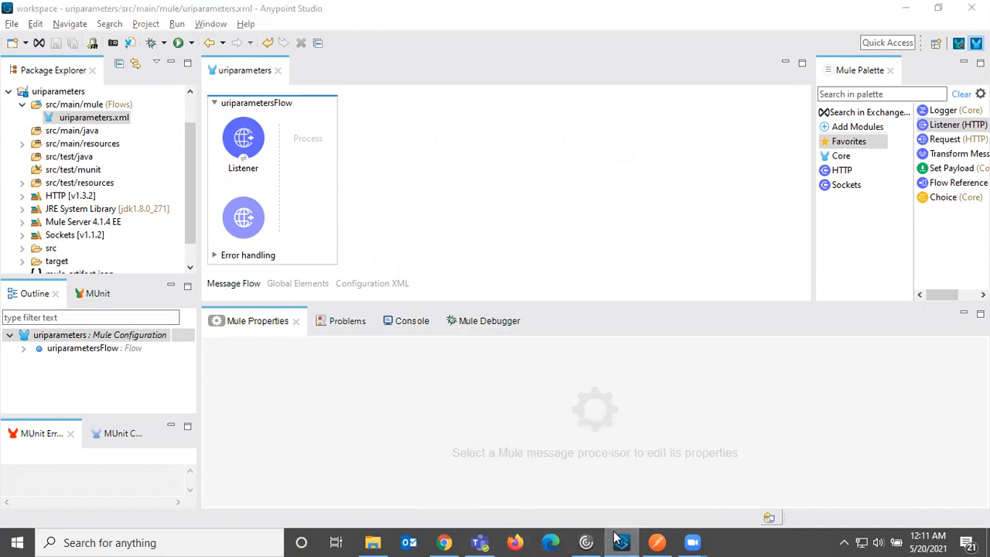
{"action": "mouse_move", "coordinate": [623, 542]}
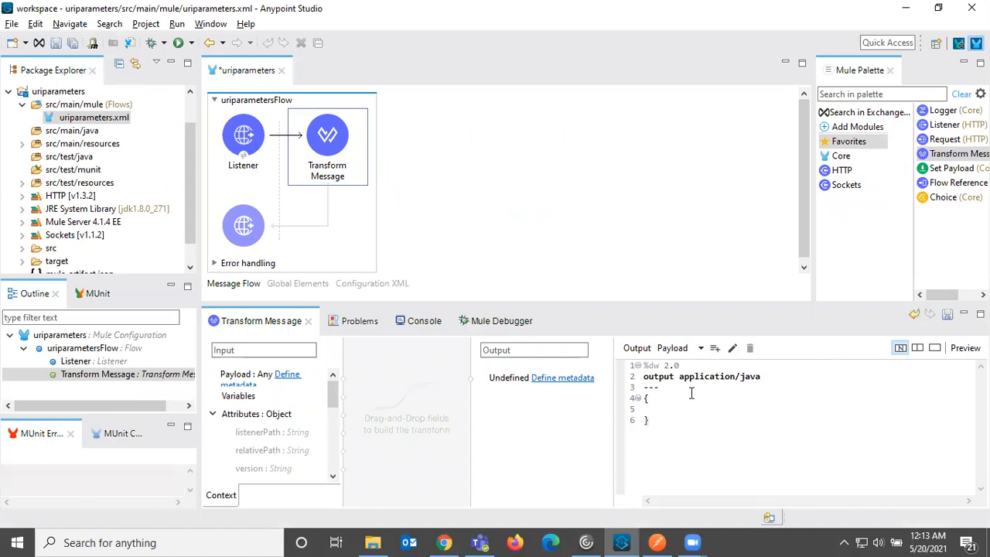
Step: Map employeeid to attributes.uriParams.employeeid in the DataWeave script and save
{"action": "type", "text": "emplo"}
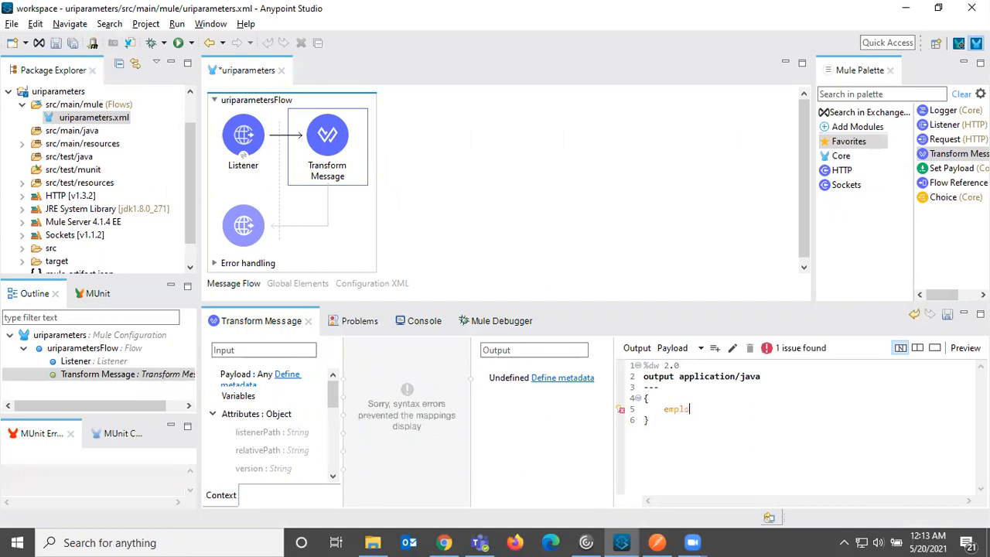
{"action": "type", "text": "oyeeid"}
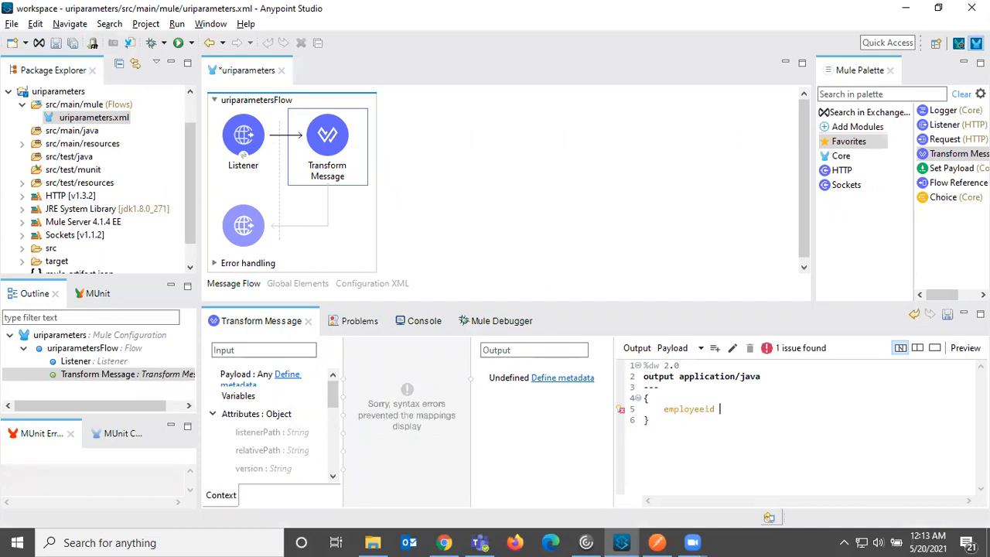
{"action": "type", "text": ":"}
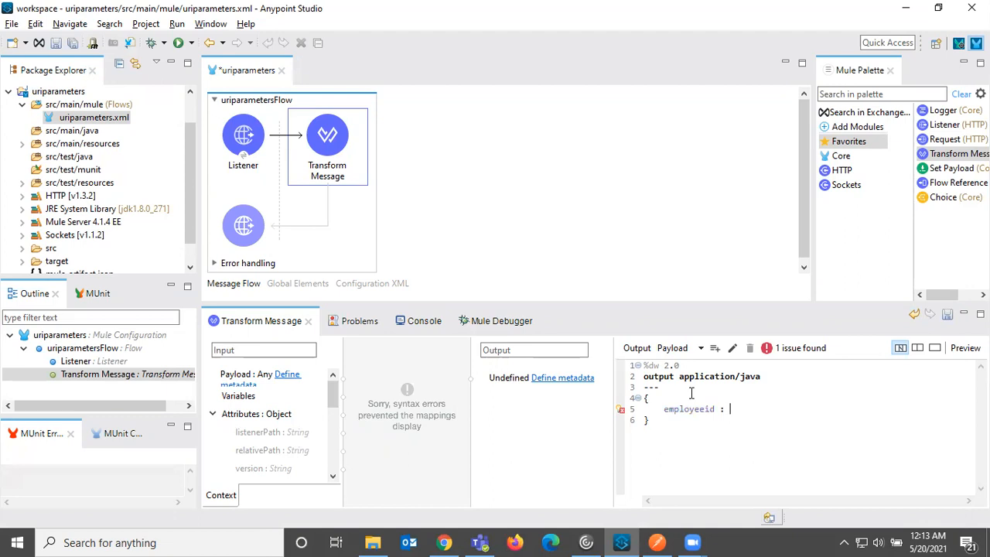
{"action": "type", "text": "attributes.uriParams"}
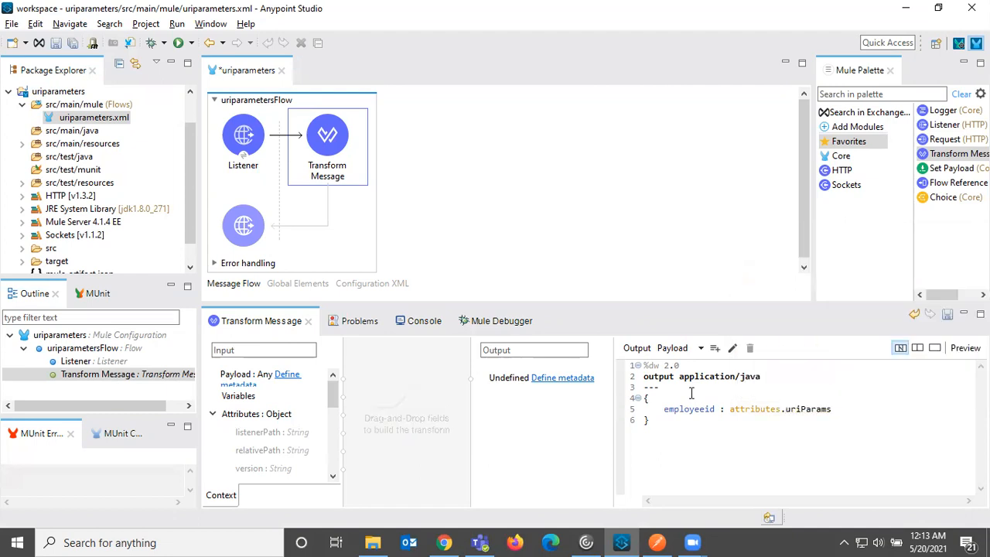
{"action": "type", "text": ".emplo"}
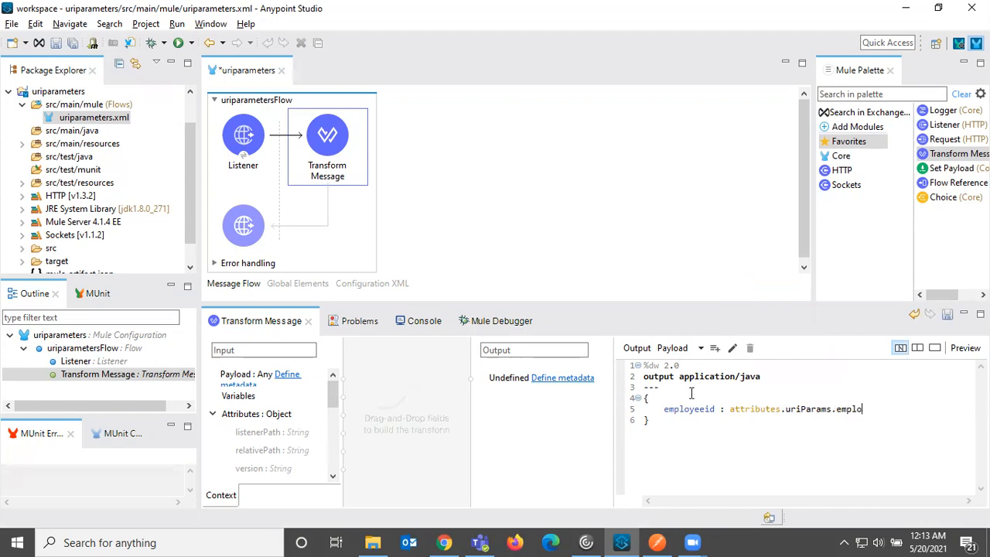
{"action": "type", "text": "yeeid"}
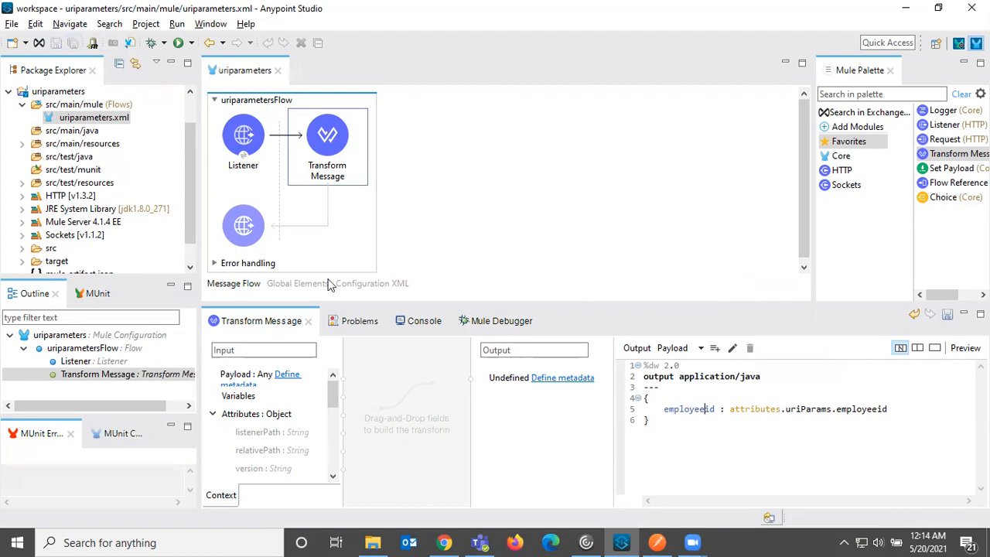
{"action": "left_click", "coordinate": [17, 541]}
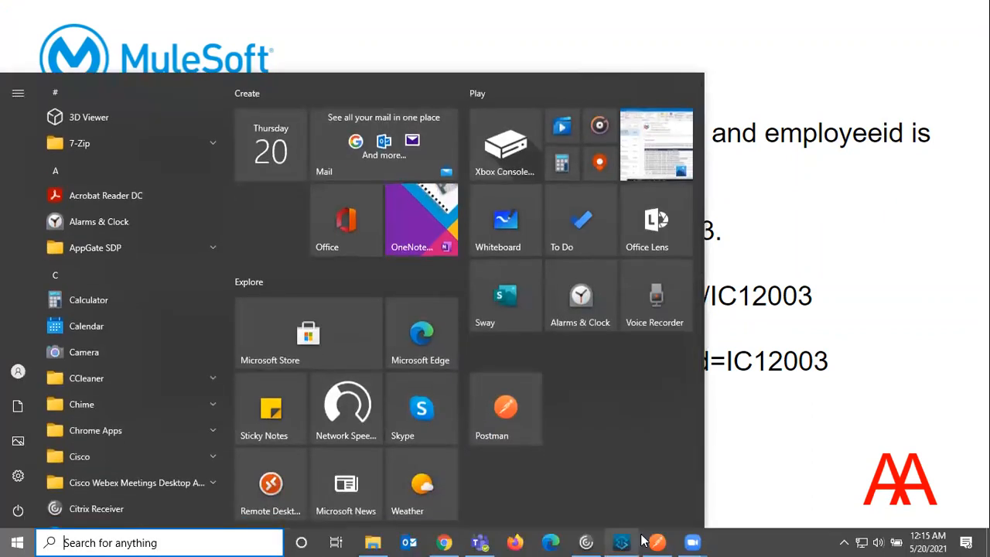
Step: Review the Postman request localhost:8081/api/employee/, positioning at the URL's end
{"action": "left_click", "coordinate": [505, 406]}
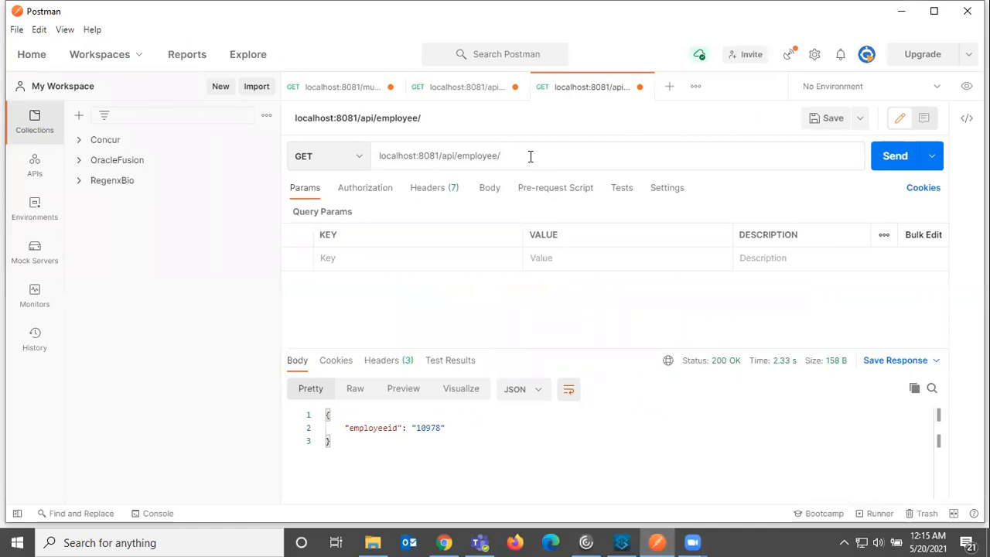
{"action": "triple_click", "coordinate": [438, 155]}
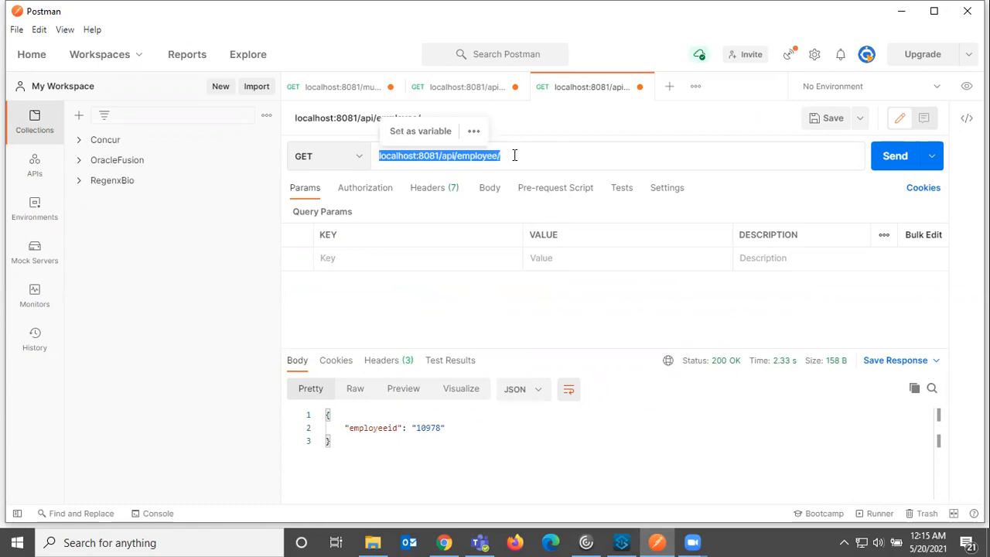
{"action": "left_click", "coordinate": [514, 156]}
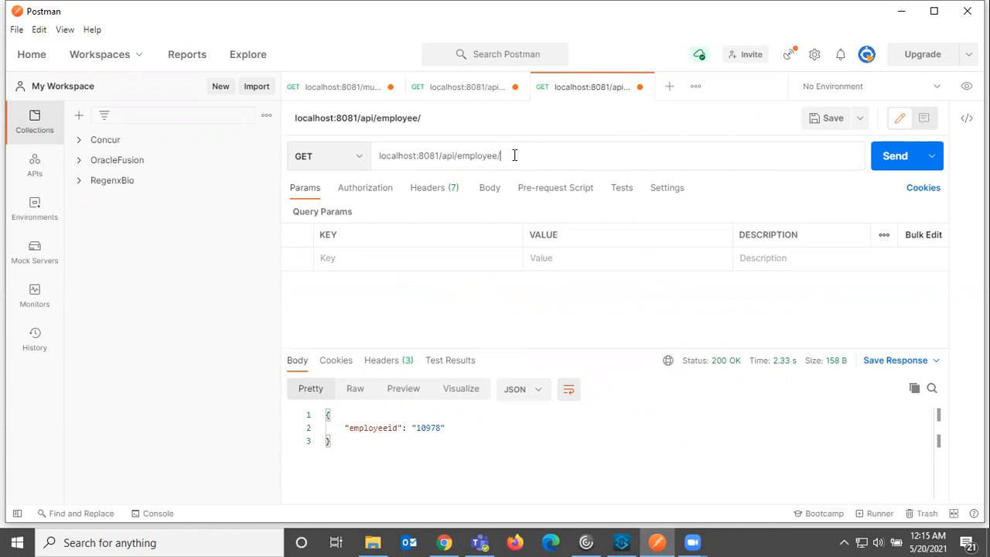
{"action": "mouse_move", "coordinate": [608, 473]}
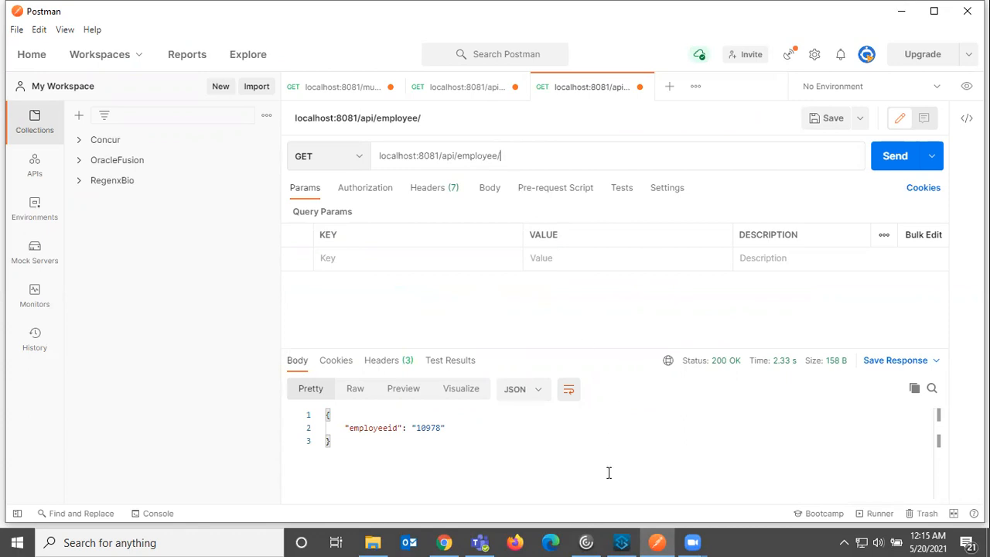
Step: Confirm the Listener path employee/{employeeid}, then begin appending IC1 to the Postman URL
{"action": "left_click", "coordinate": [620, 542]}
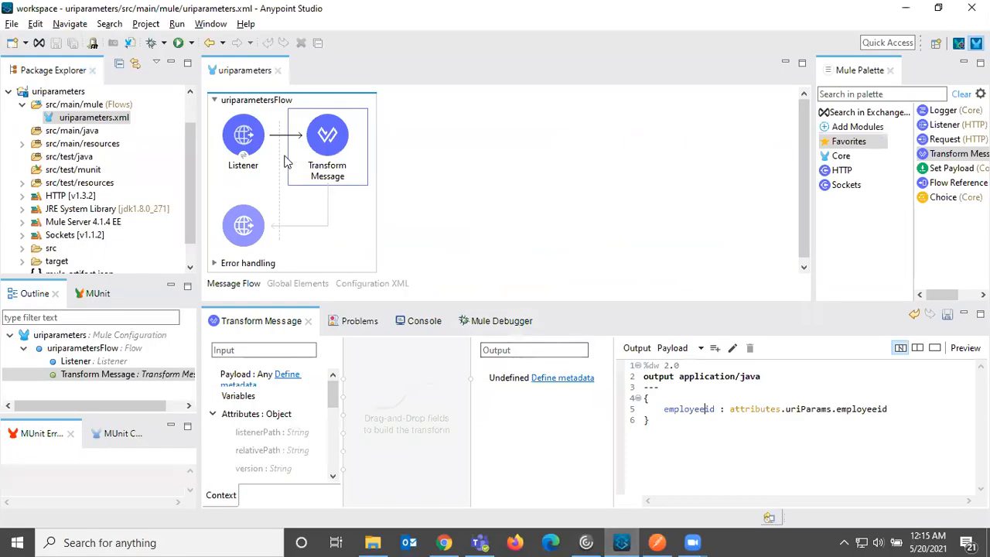
{"action": "left_click", "coordinate": [243, 139]}
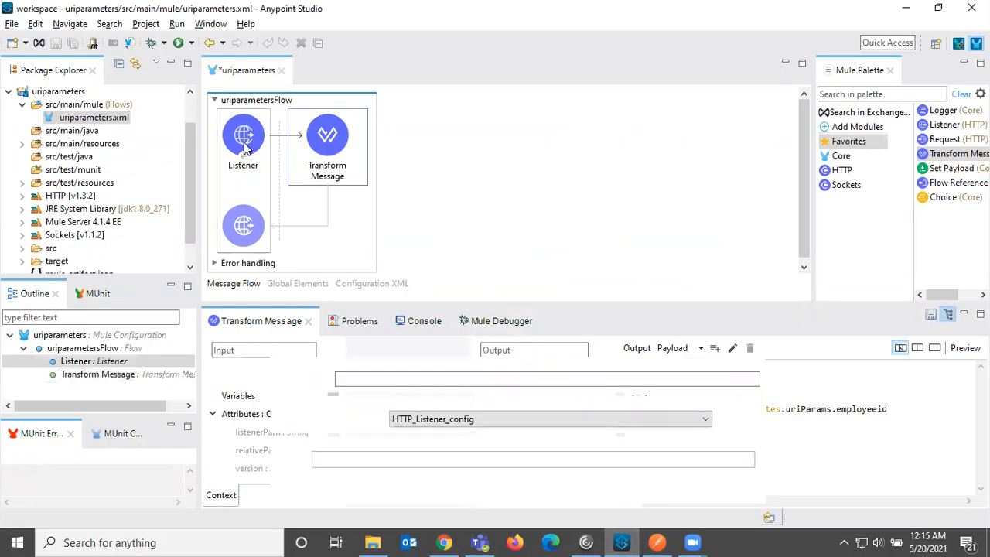
{"action": "left_click", "coordinate": [242, 139]}
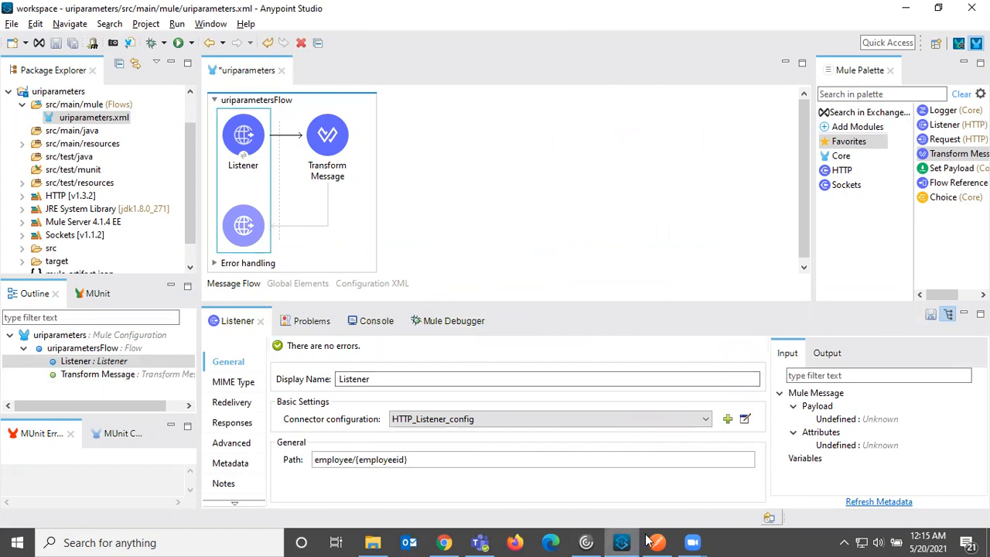
{"action": "left_click", "coordinate": [655, 542]}
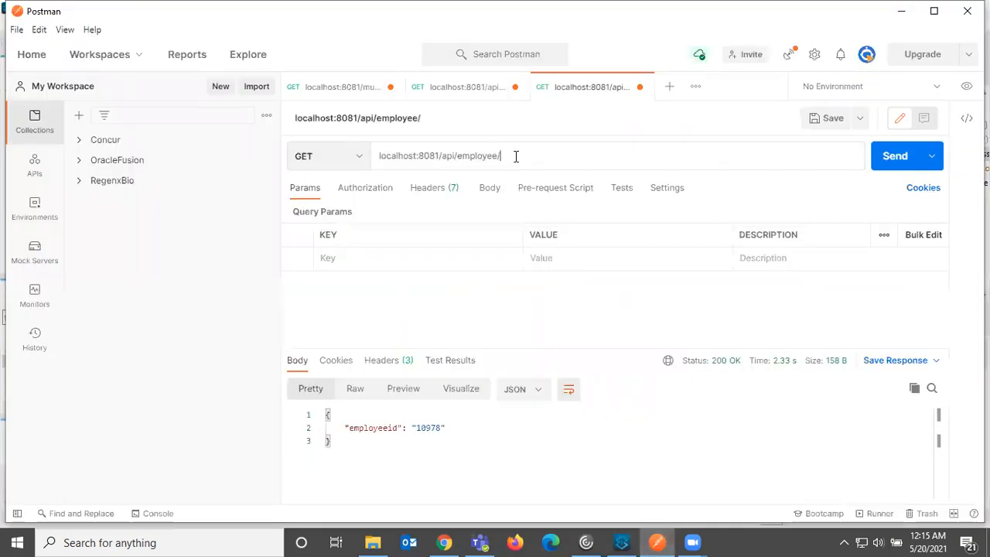
{"action": "mouse_move", "coordinate": [596, 474]}
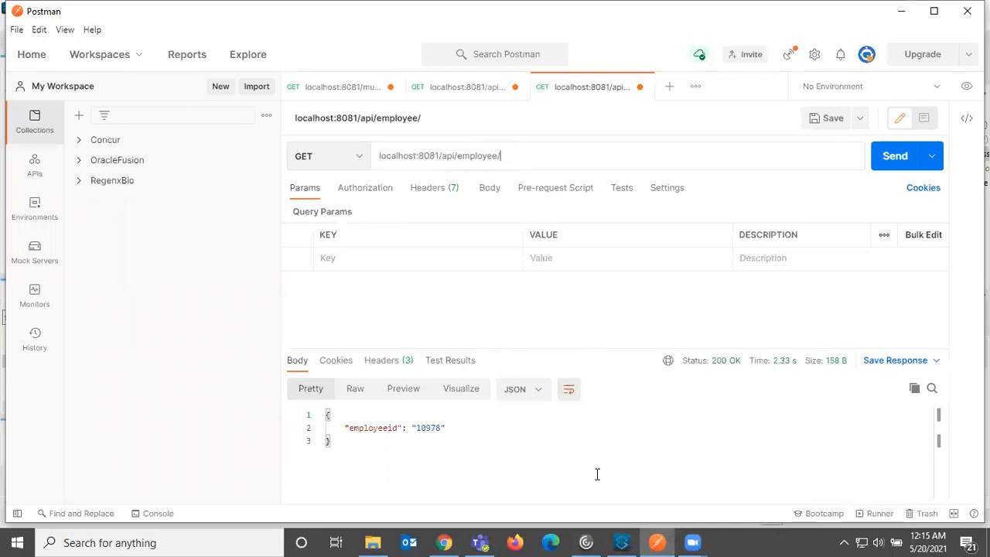
{"action": "mouse_move", "coordinate": [603, 246]}
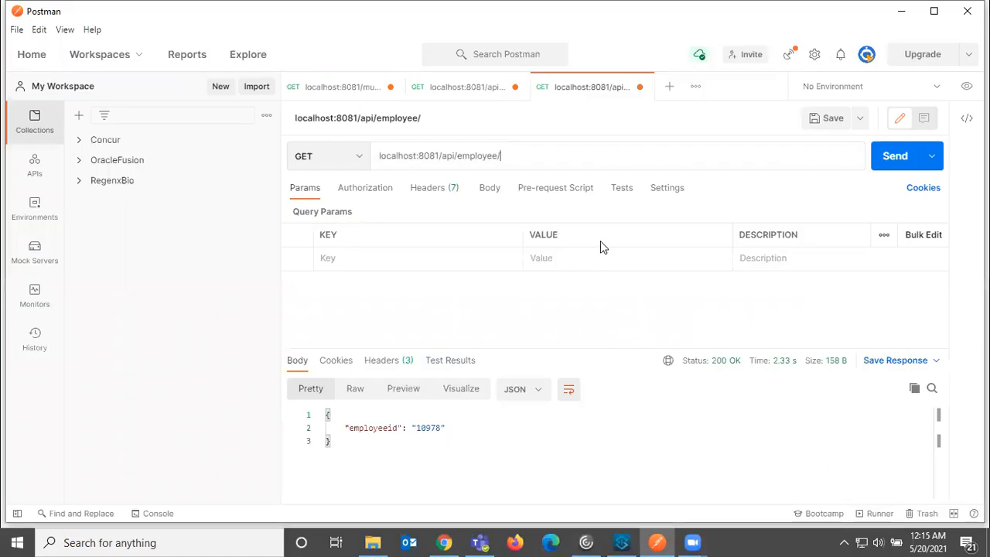
{"action": "type", "text": "IC1"}
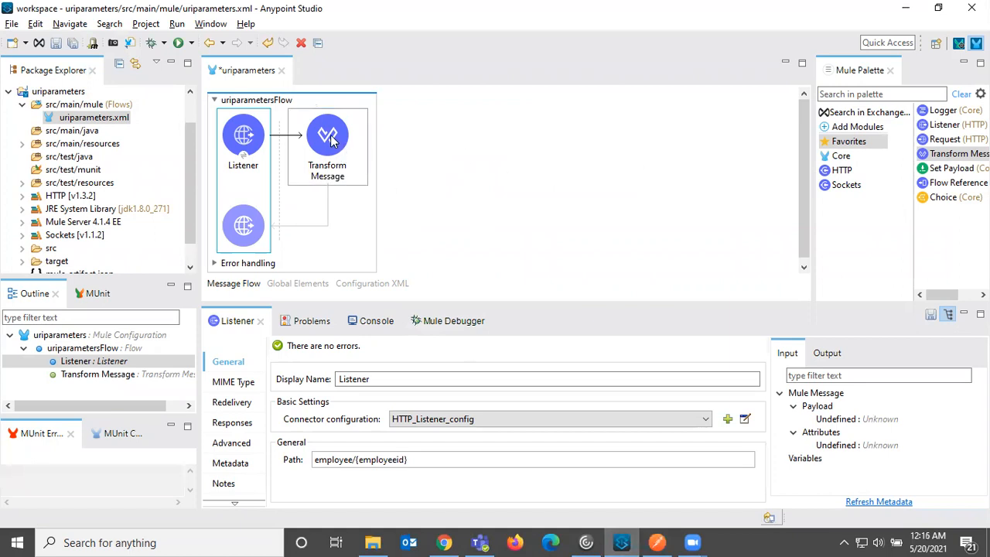
Step: Add a Logger after Transform Message and start its message expression with #
{"action": "left_click", "coordinate": [327, 143]}
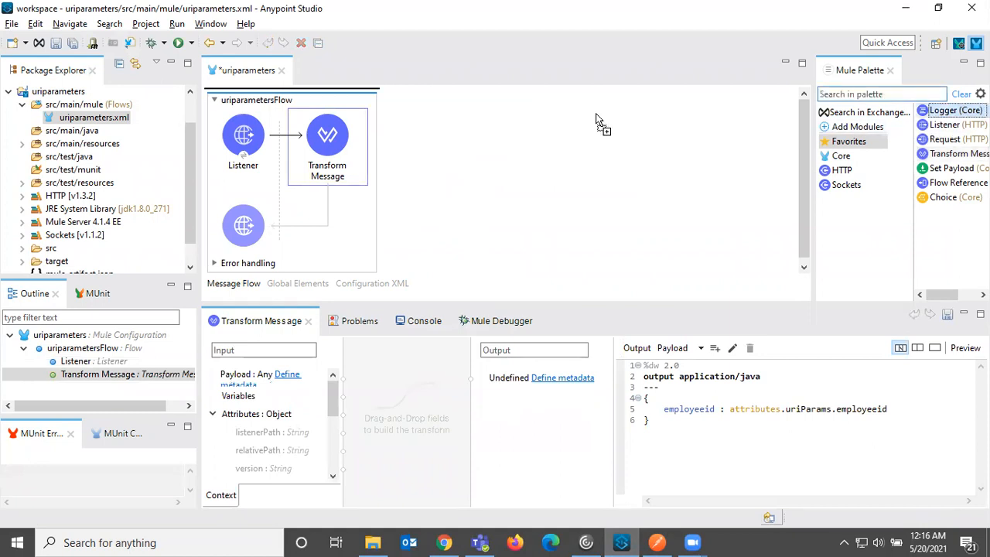
{"action": "left_click_drag", "start_coordinate": [954, 110], "coordinate": [415, 135]}
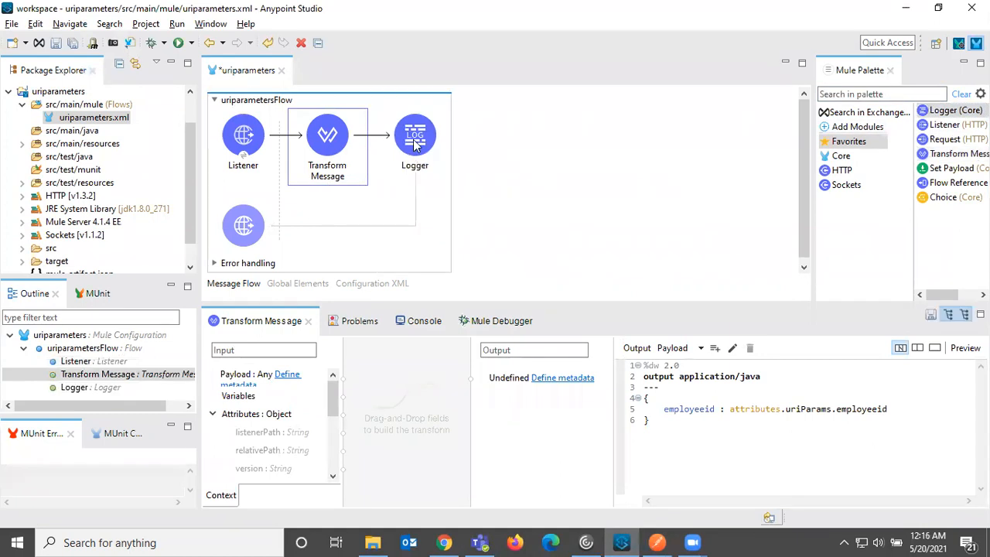
{"action": "left_click", "coordinate": [415, 136]}
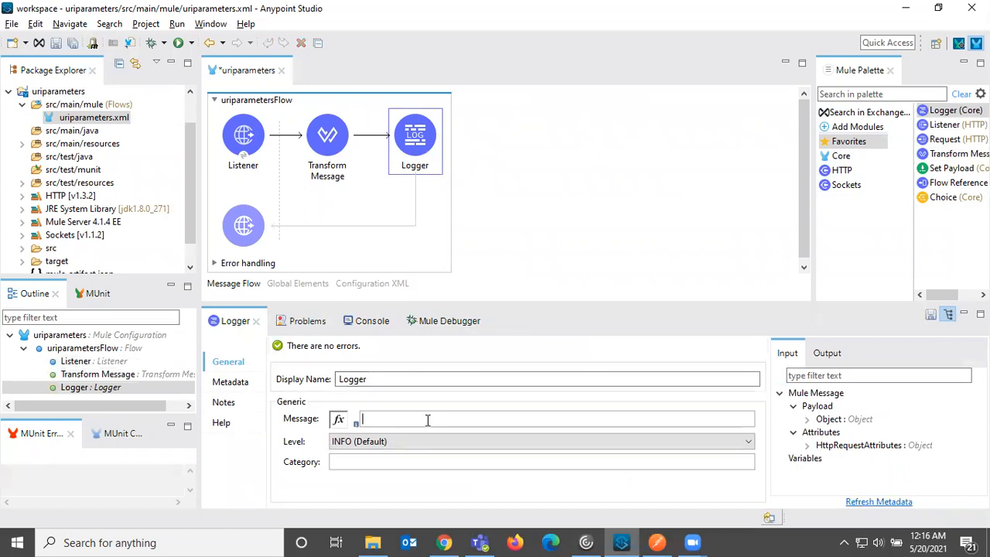
{"action": "type", "text": "#"}
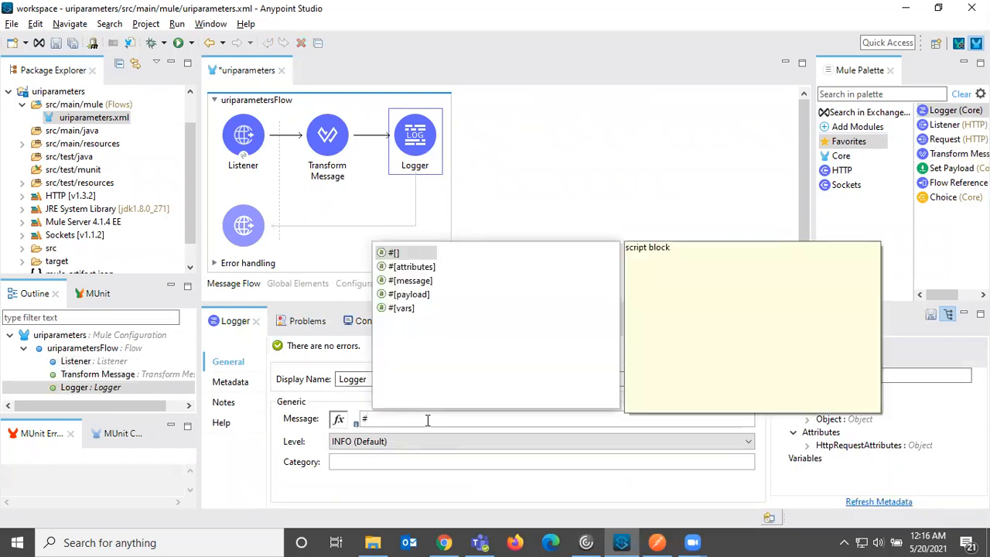
{"action": "left_click", "coordinate": [408, 294]}
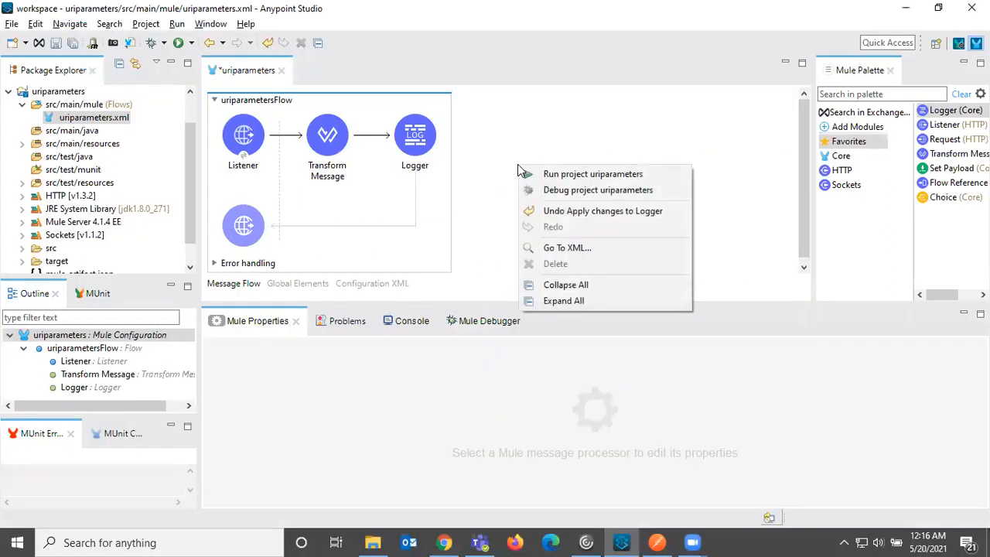
Step: Run uriparameters, saving the flow when prompted, and follow the Console launch log
{"action": "left_click", "coordinate": [592, 173]}
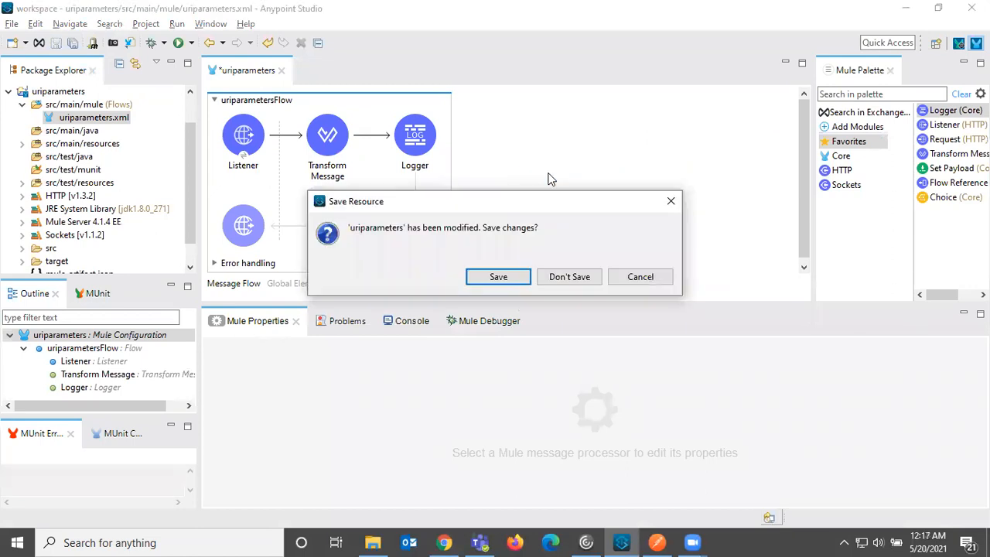
{"action": "left_click", "coordinate": [569, 277]}
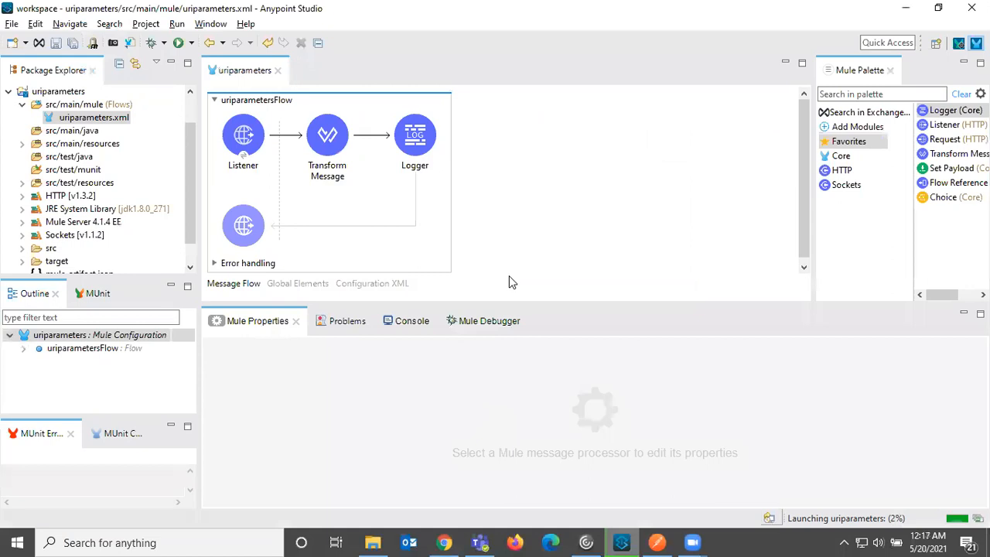
{"action": "left_click", "coordinate": [401, 320]}
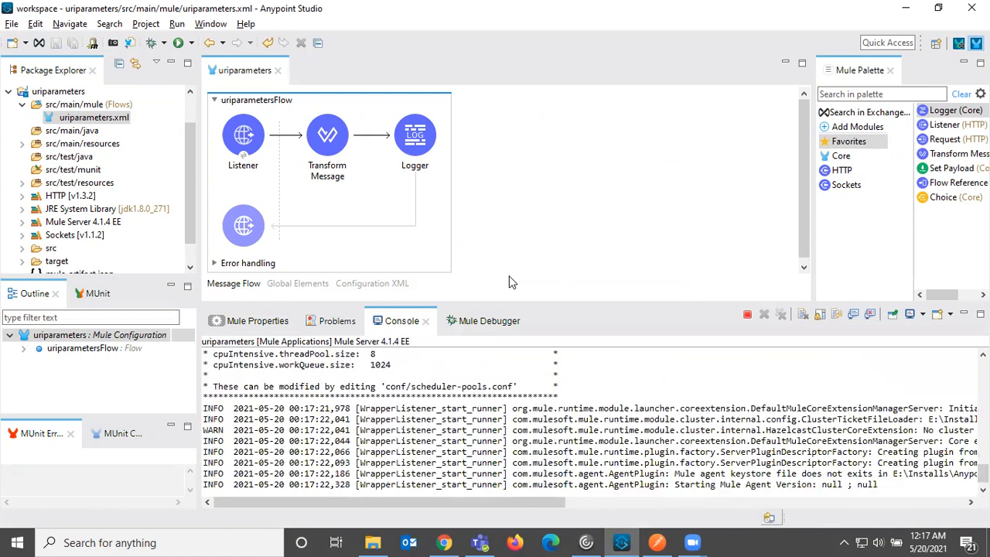
{"action": "scroll", "scroll_direction": "down", "scroll_amount": 3}
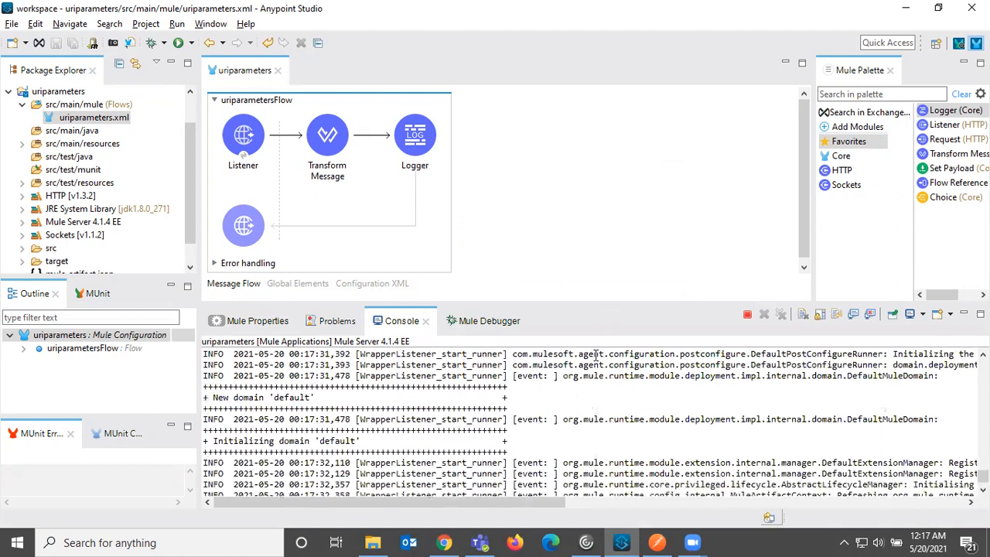
{"action": "scroll", "scroll_direction": "down", "scroll_amount": 3}
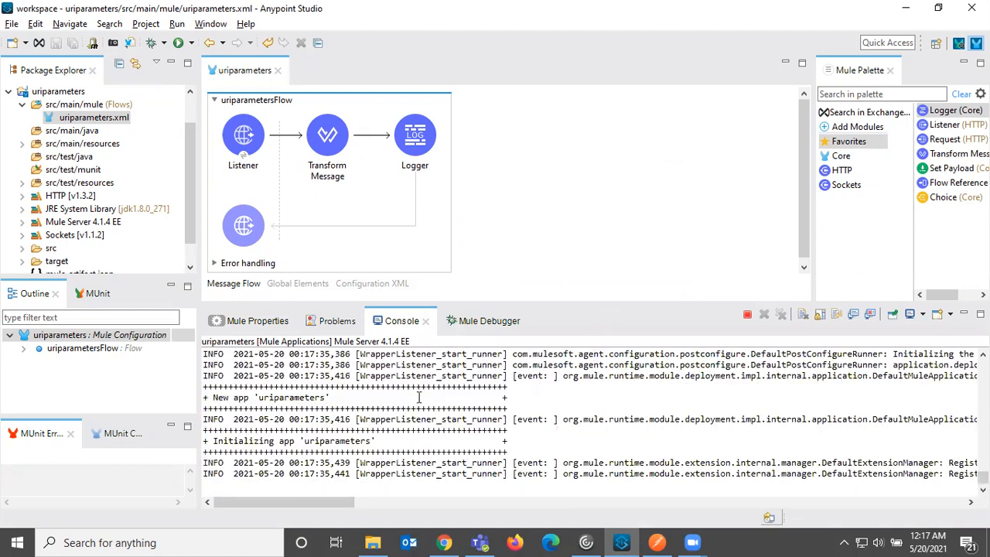
{"action": "scroll", "scroll_direction": "down", "scroll_amount": 3}
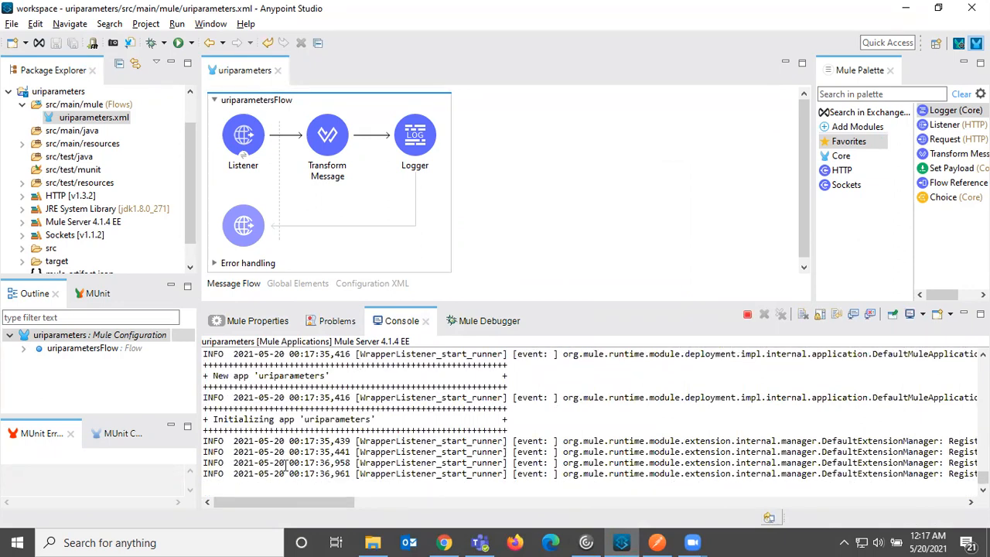
{"action": "scroll", "scroll_direction": "down", "scroll_amount": 3}
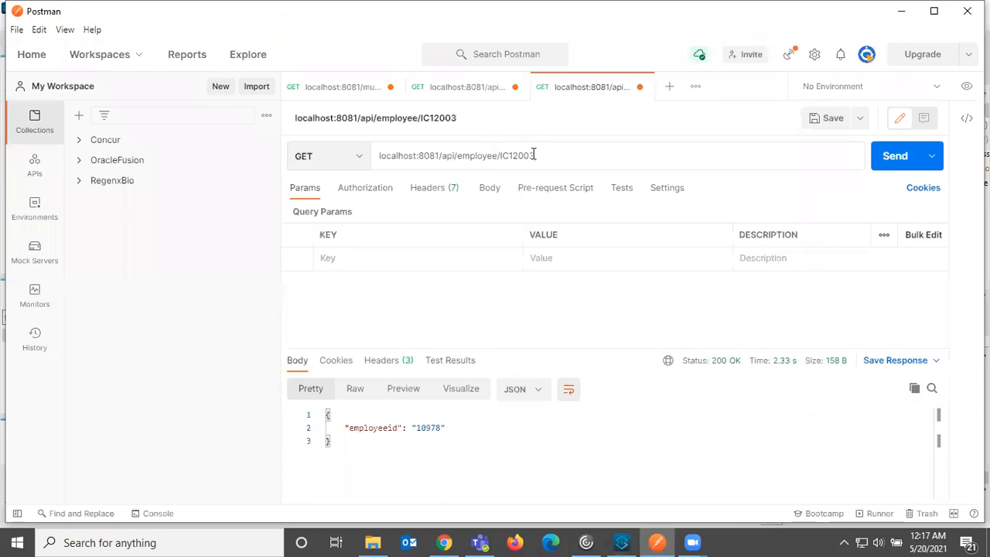
{"action": "mouse_move", "coordinate": [542, 156]}
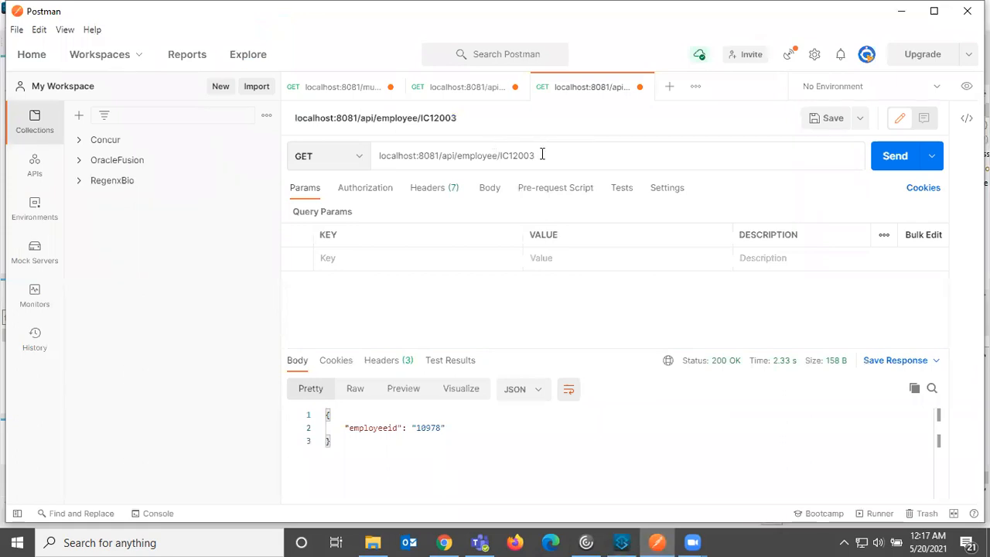
{"action": "mouse_move", "coordinate": [894, 155]}
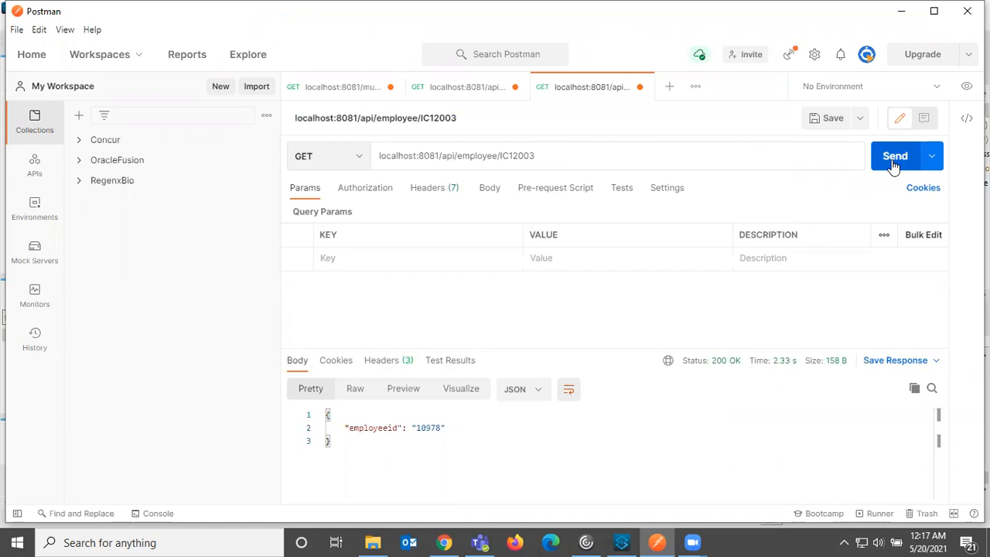
Step: Send GET localhost:8081/api/employee/IC12003, check Studio's log, and view the garbled response
{"action": "left_click", "coordinate": [895, 155]}
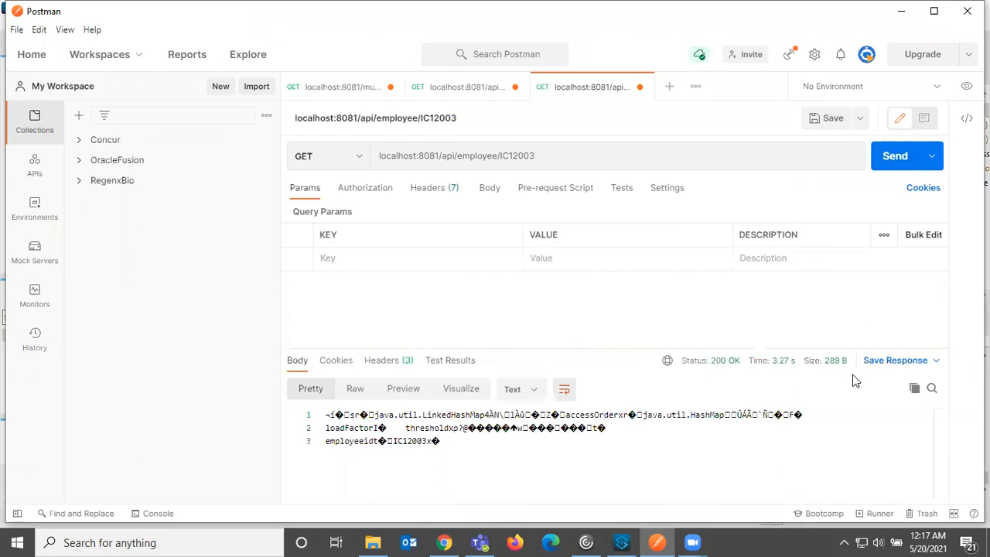
{"action": "mouse_move", "coordinate": [671, 533]}
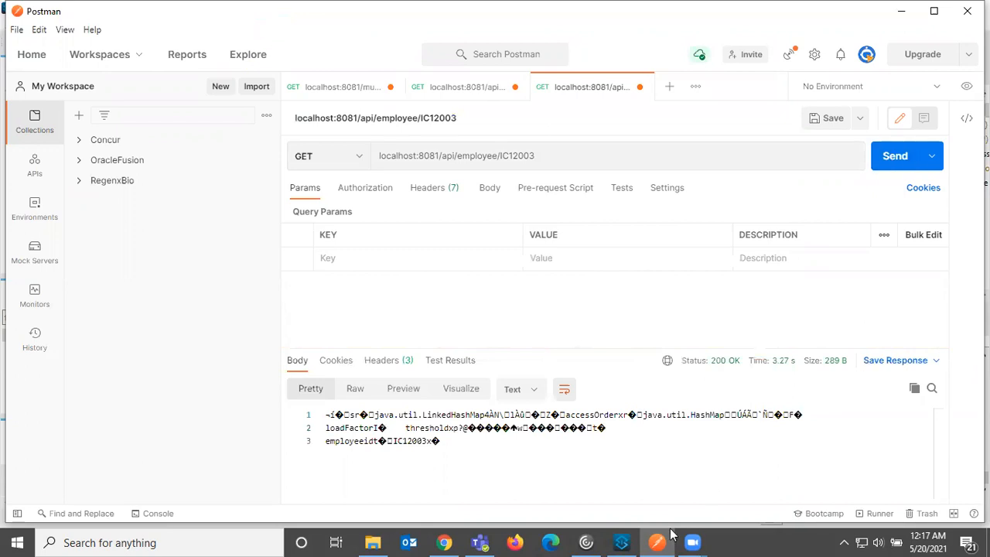
{"action": "left_click", "coordinate": [622, 542]}
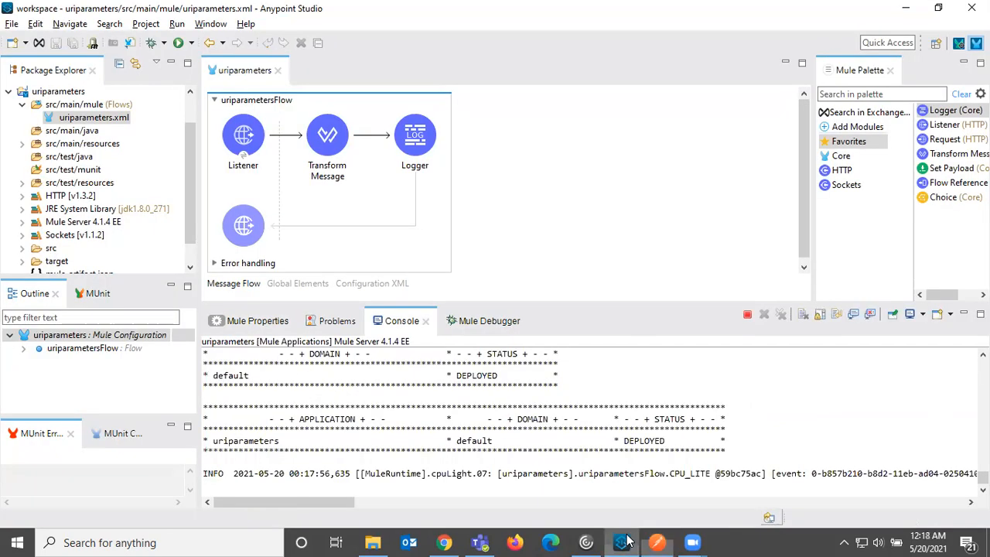
{"action": "left_click", "coordinate": [327, 135]}
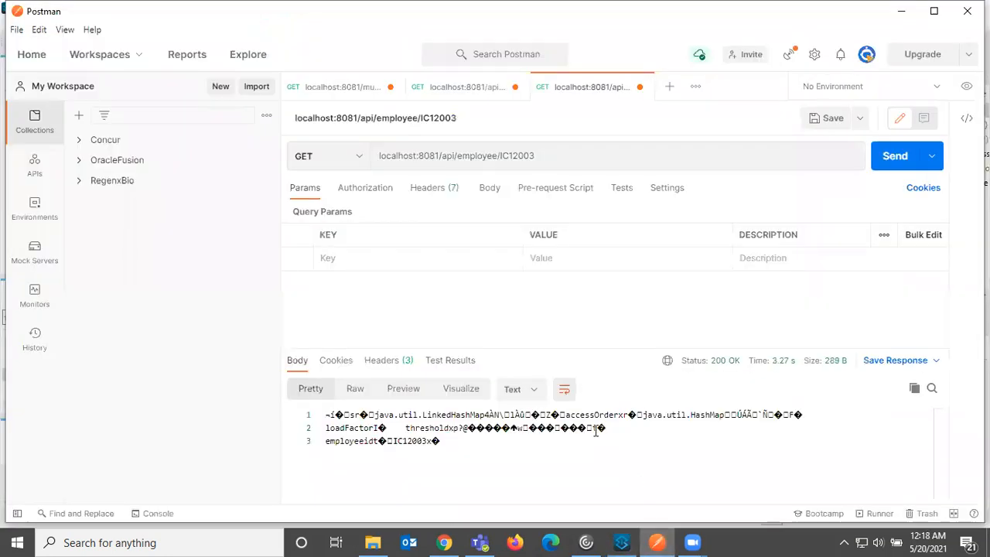
{"action": "mouse_move", "coordinate": [621, 542]}
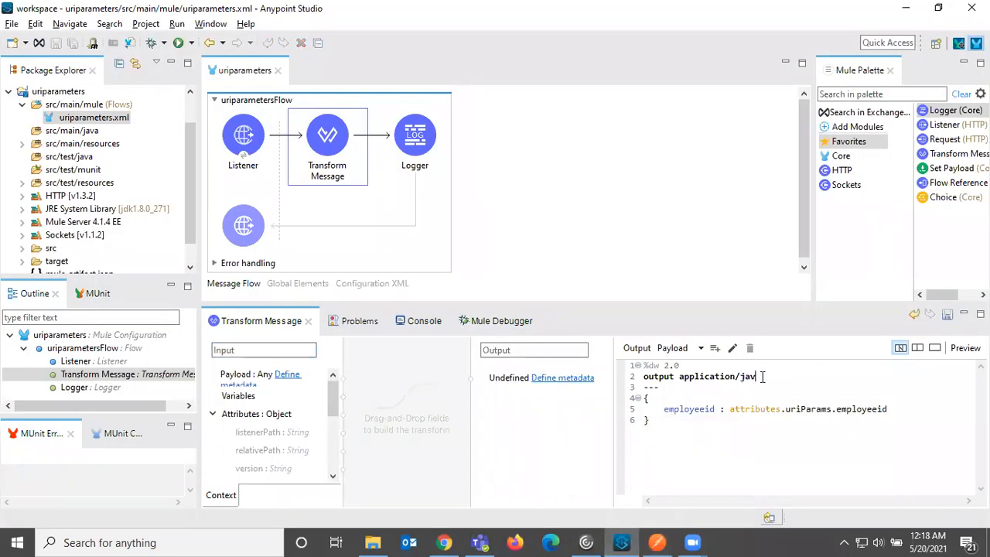
Step: Finish the script output as application/json, save the flow, and view the Console
{"action": "type", "text": "son"}
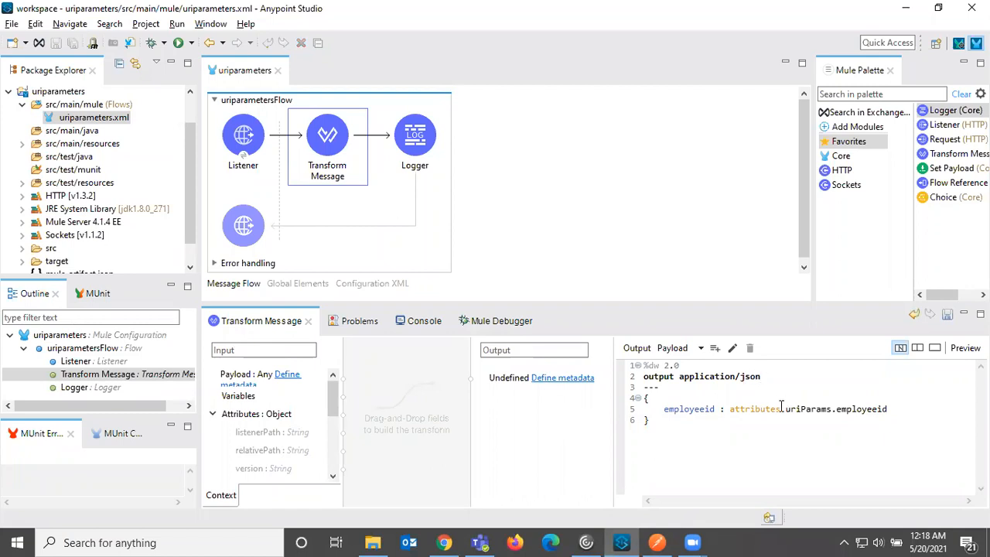
{"action": "mouse_move", "coordinate": [543, 180]}
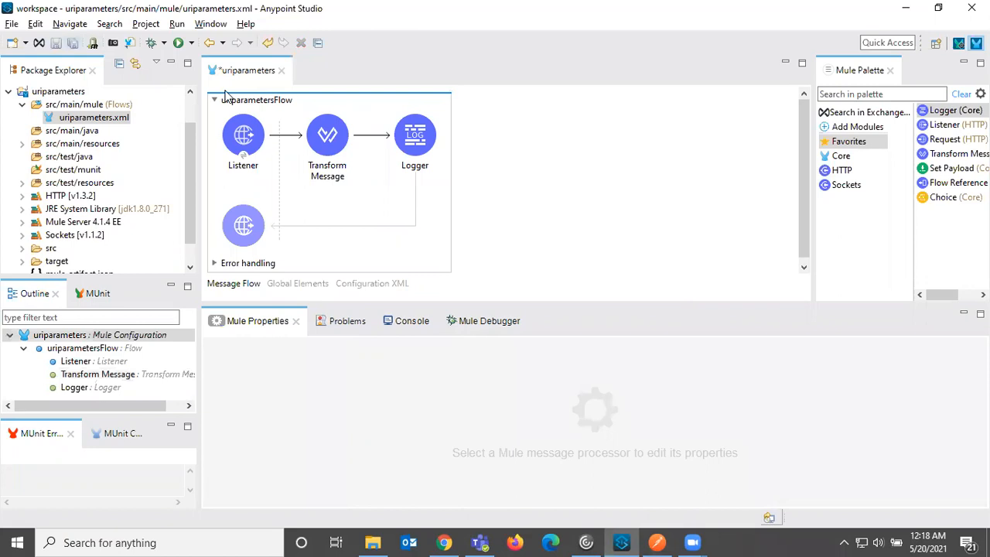
{"action": "left_click", "coordinate": [23, 348]}
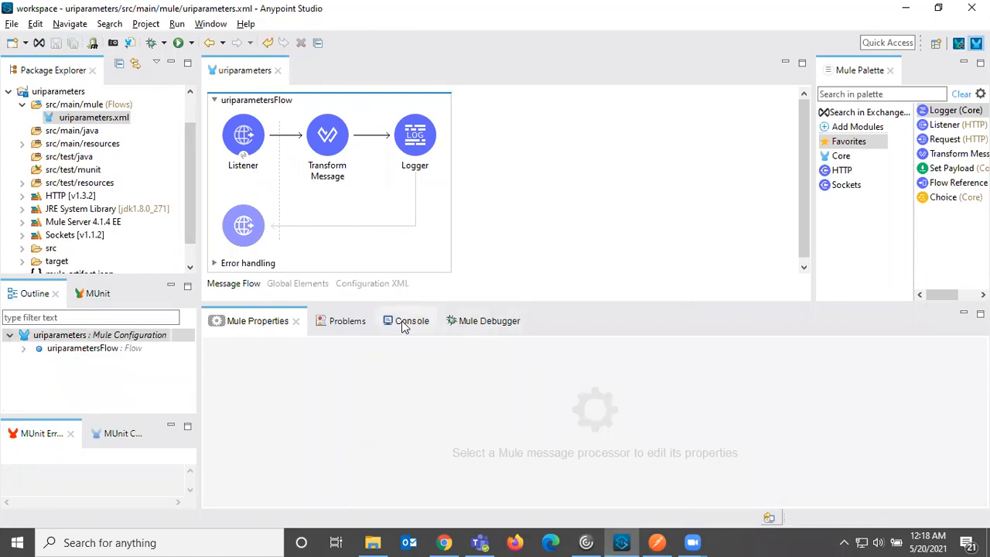
{"action": "left_click", "coordinate": [411, 320]}
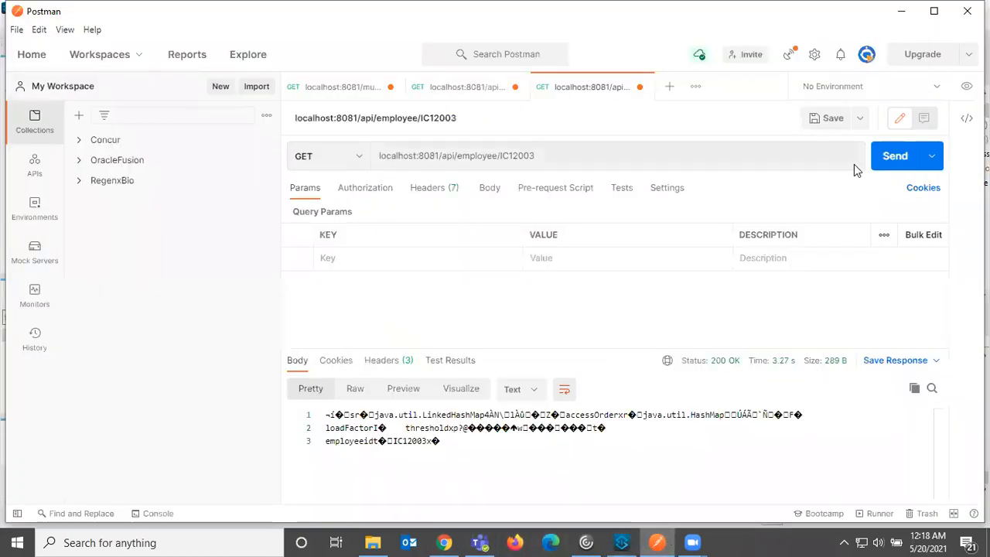
Step: Resend the IC12003 request, verify JSON employeeid IC12003, and select the URL
{"action": "left_click", "coordinate": [895, 156]}
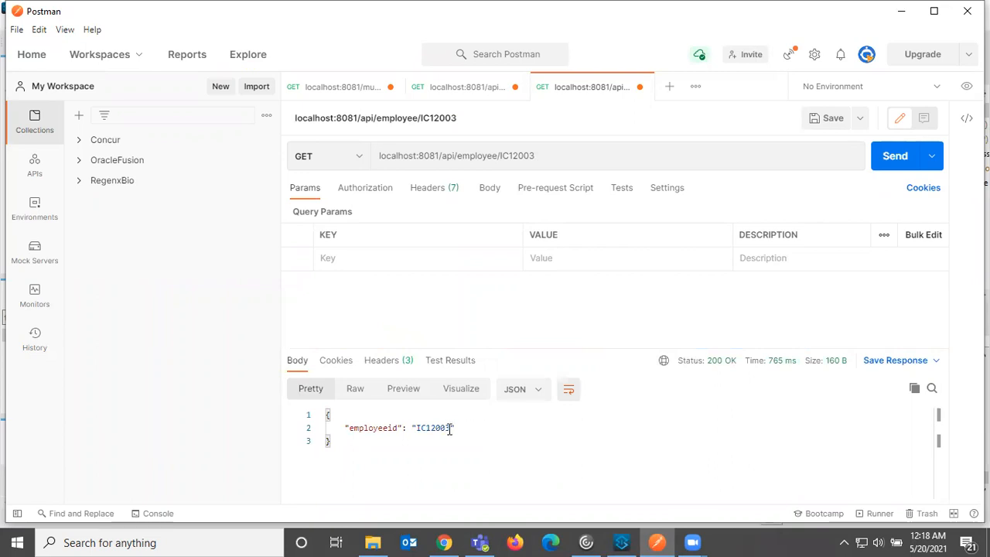
{"action": "mouse_move", "coordinate": [510, 177]}
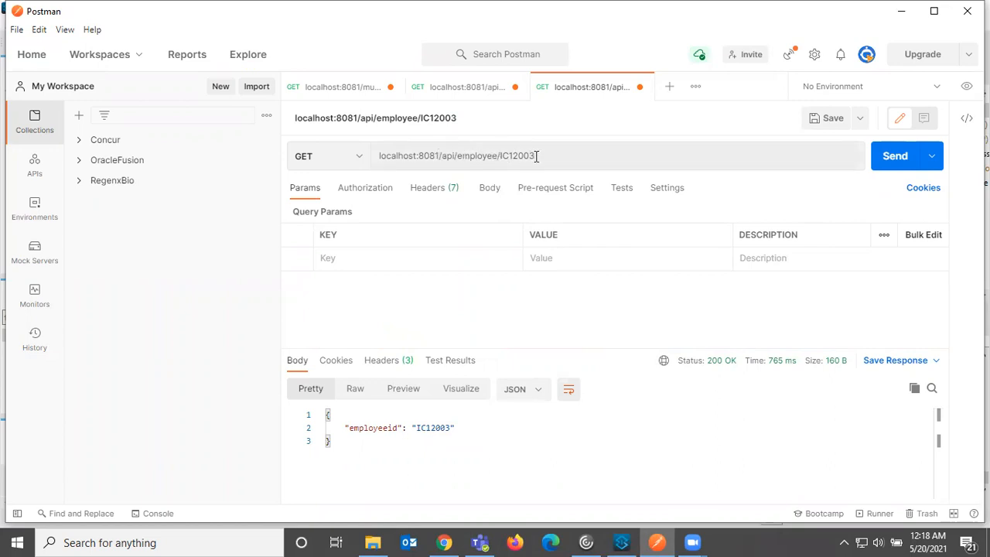
{"action": "triple_click", "coordinate": [456, 155]}
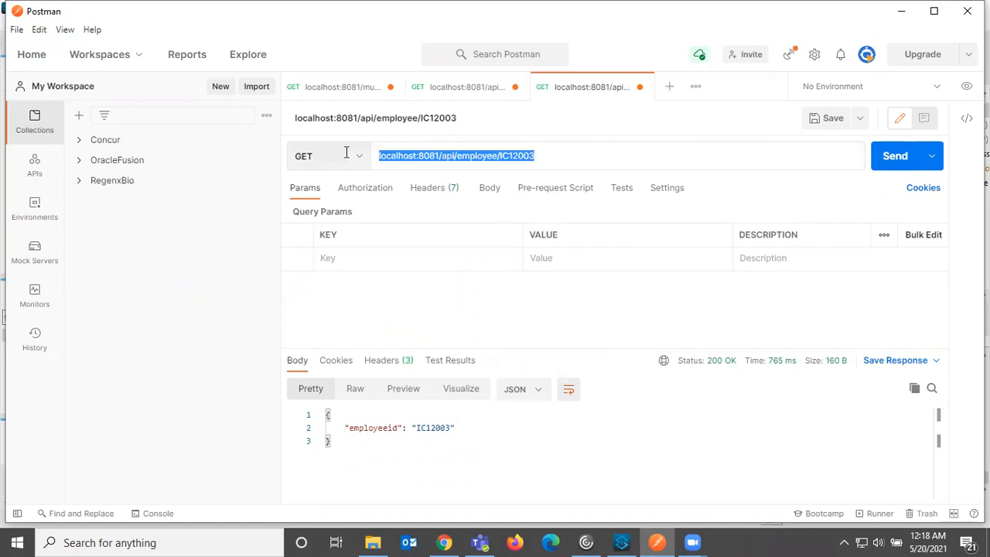
{"action": "mouse_move", "coordinate": [433, 187]}
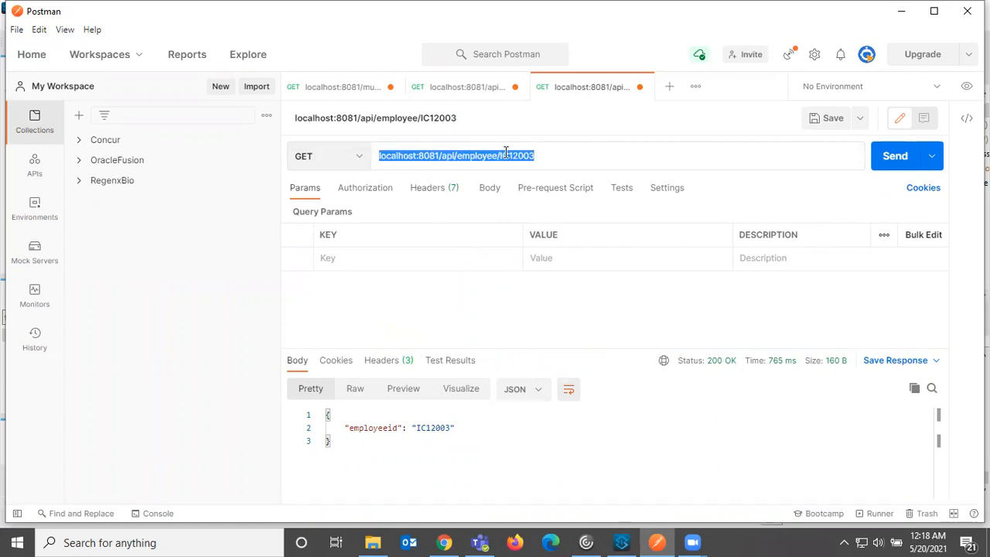
{"action": "left_click", "coordinate": [621, 542]}
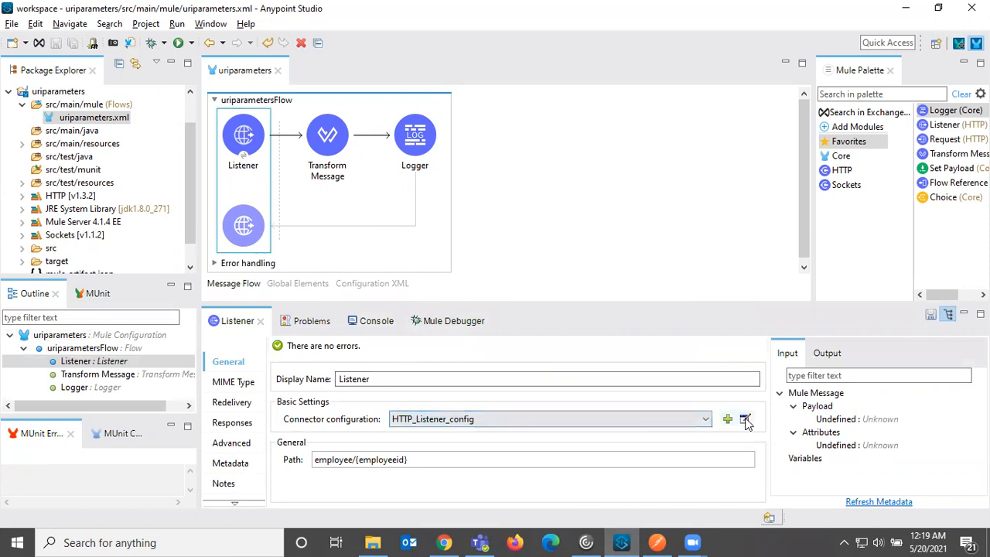
{"action": "left_click", "coordinate": [745, 419]}
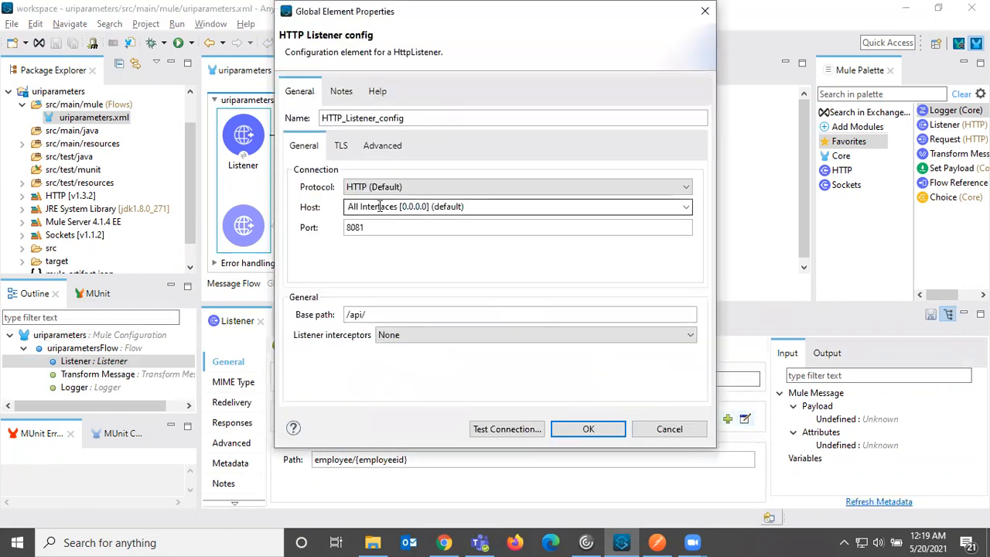
{"action": "mouse_move", "coordinate": [331, 251]}
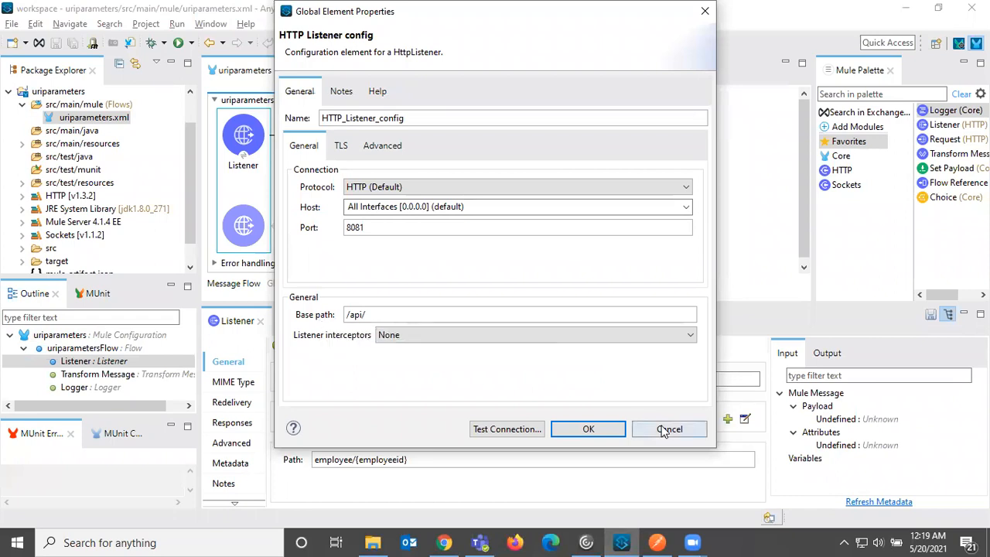
{"action": "left_click", "coordinate": [669, 429]}
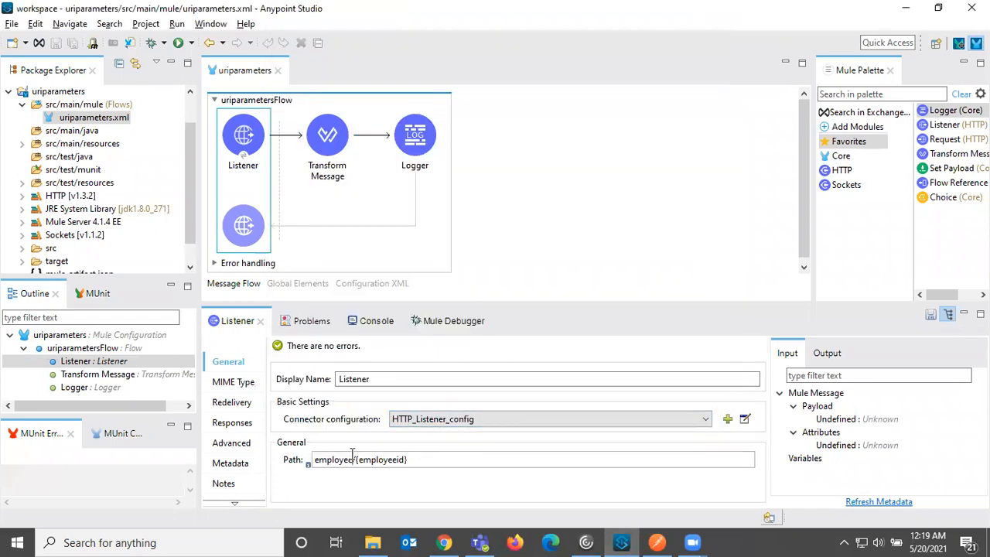
{"action": "left_click", "coordinate": [691, 542]}
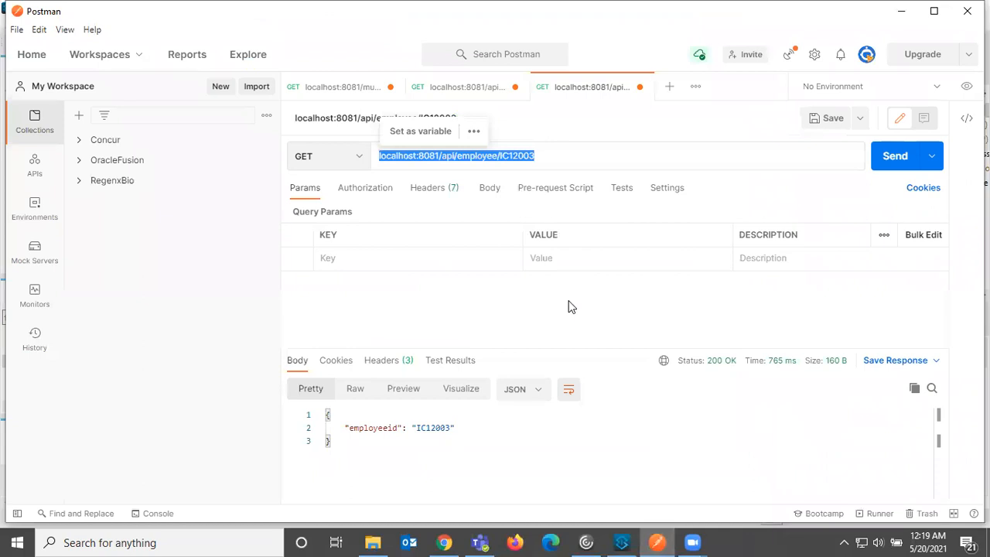
{"action": "left_click", "coordinate": [488, 155]}
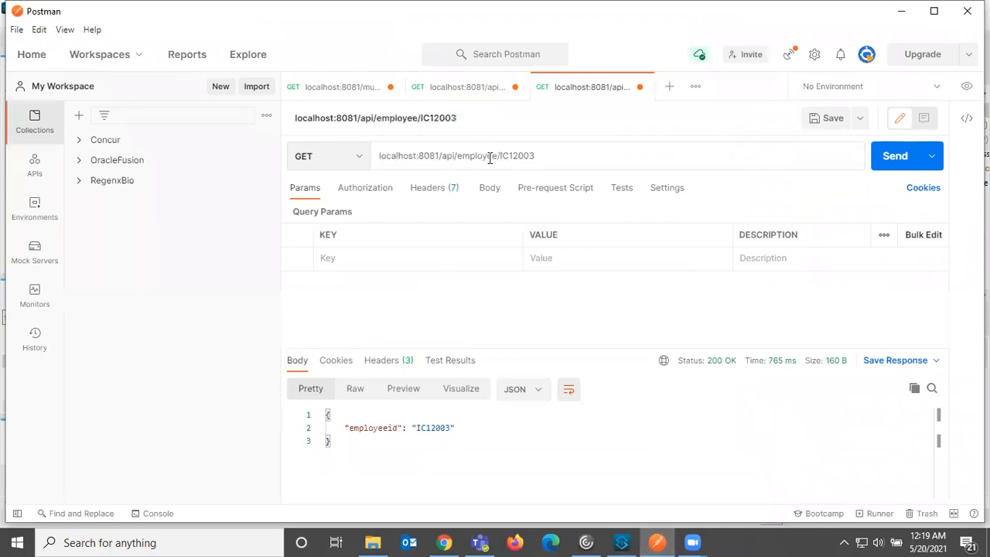
{"action": "double_click", "coordinate": [516, 155]}
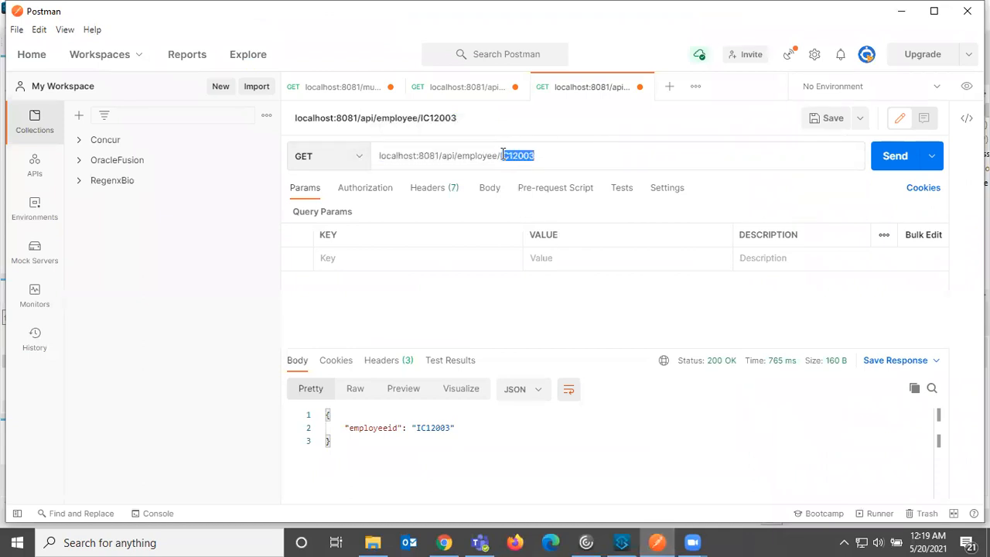
{"action": "left_click", "coordinate": [620, 542]}
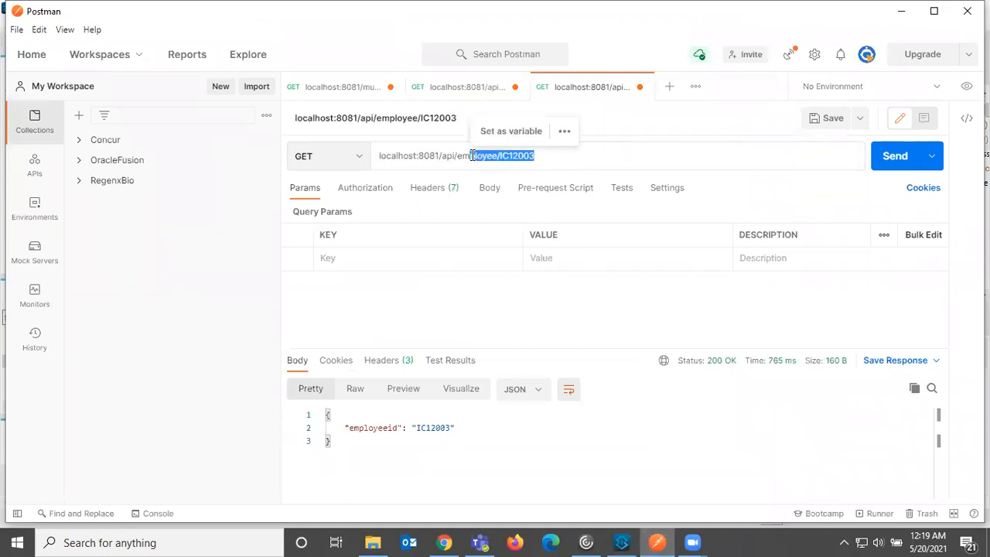
{"action": "left_click", "coordinate": [623, 542]}
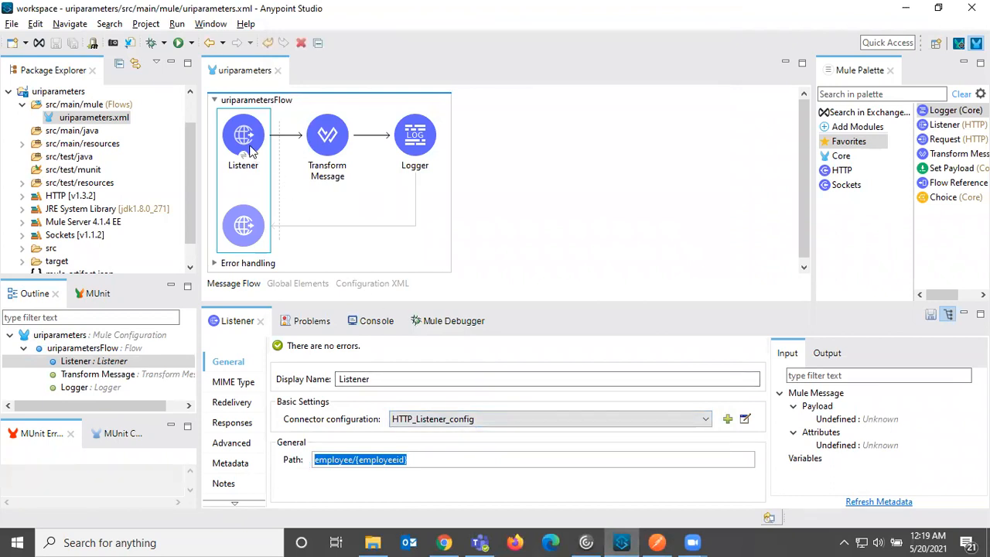
Step: Select Transform Message to show its JSON mapping of employeeid from attributes.uriParams
{"action": "left_click", "coordinate": [326, 135]}
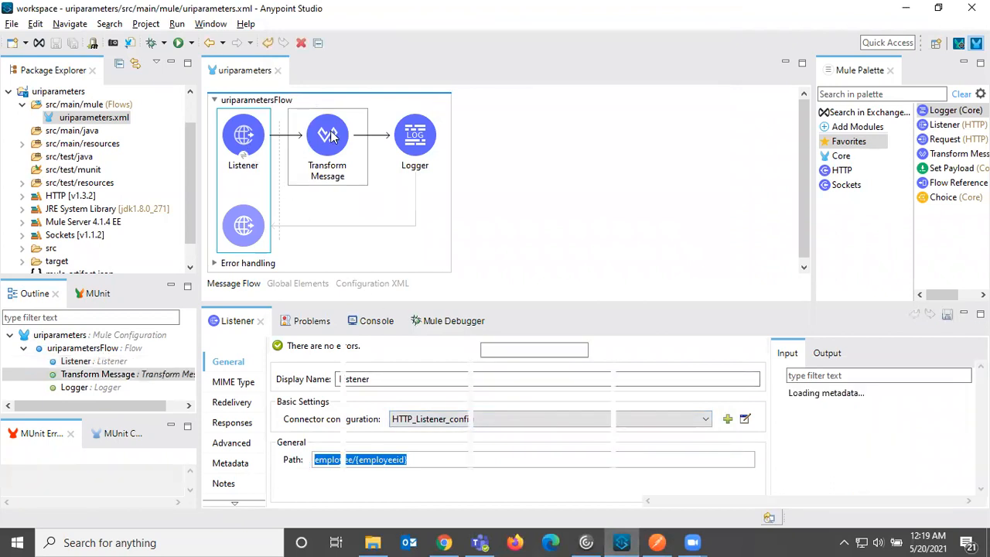
{"action": "left_click", "coordinate": [327, 135]}
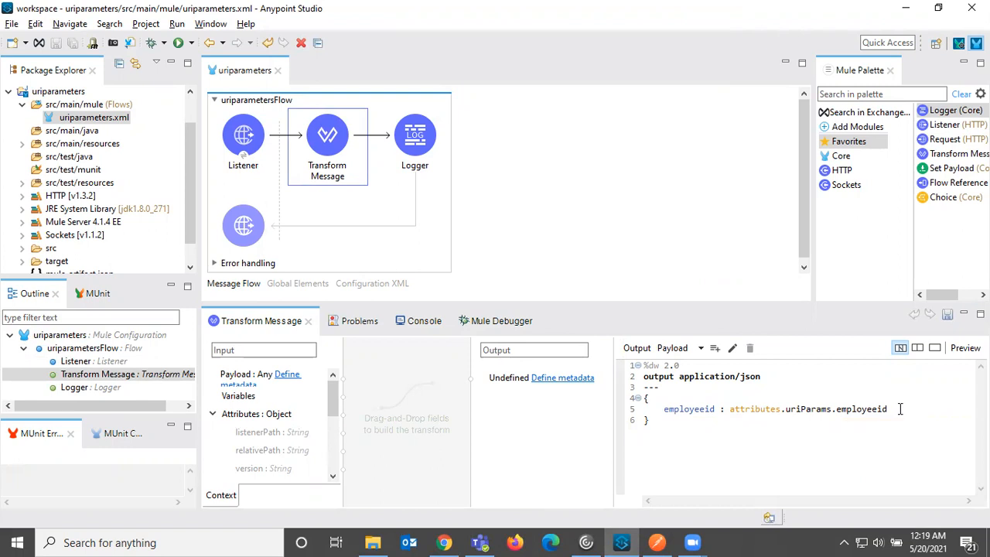
{"action": "mouse_move", "coordinate": [378, 184]}
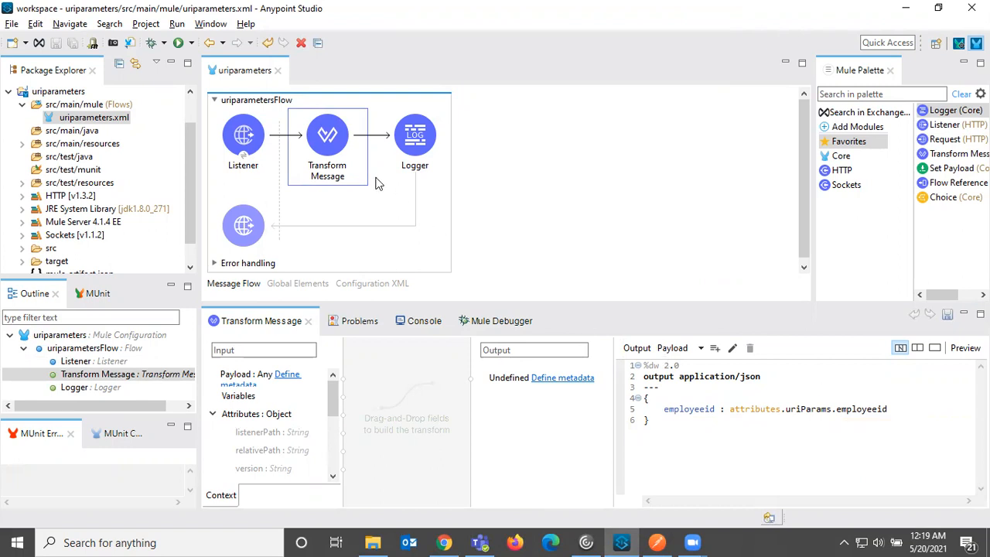
{"action": "mouse_move", "coordinate": [657, 541]}
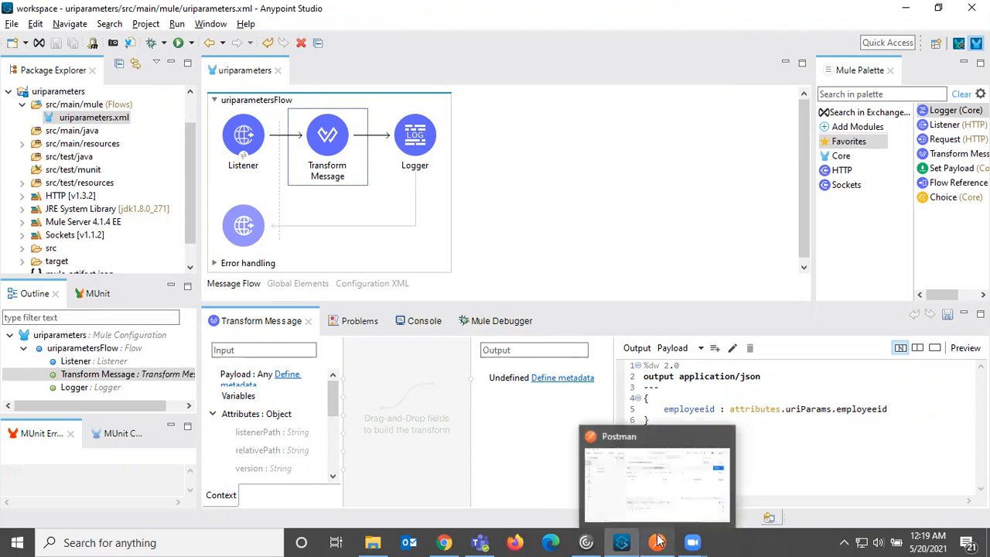